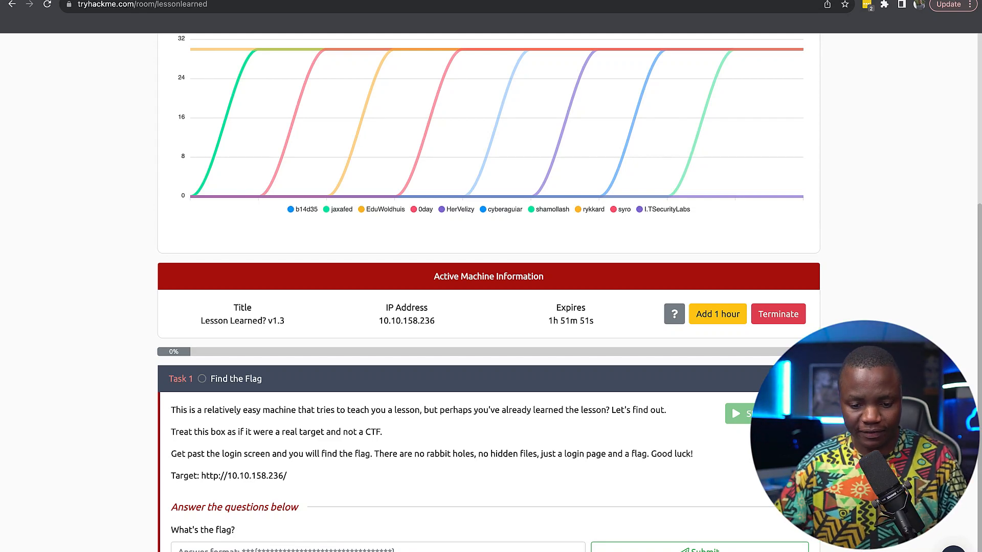
scroll(up, 3)
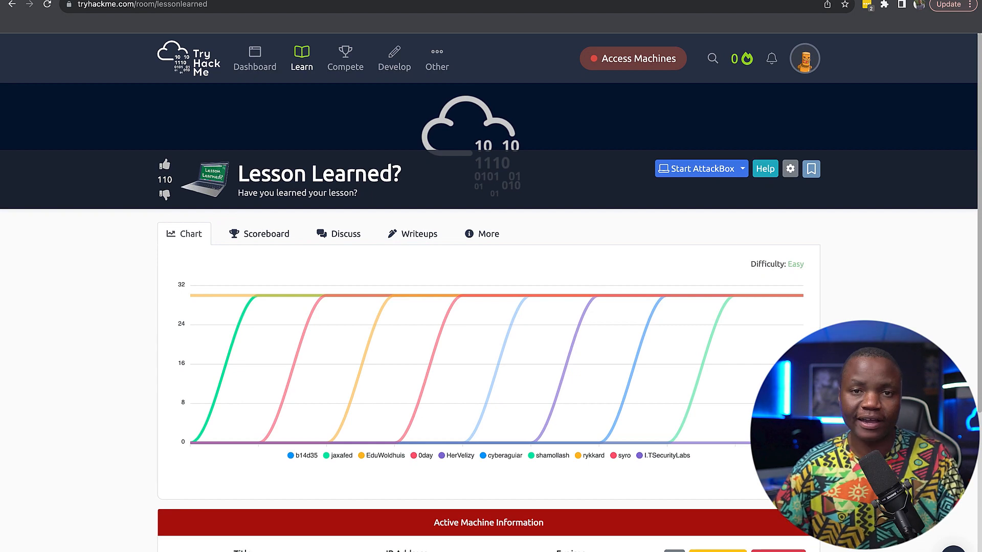
scroll(down, 3)
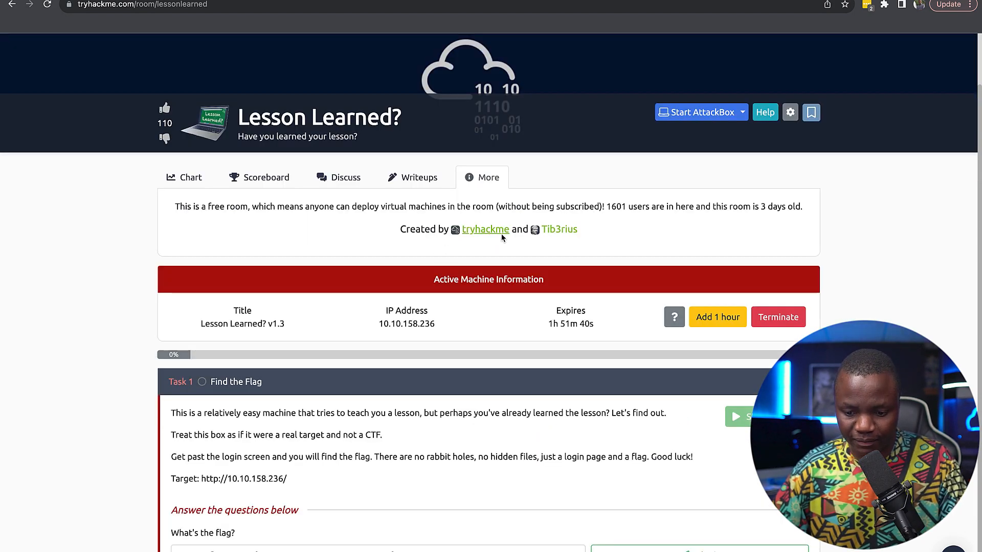
mouse_move(191, 185)
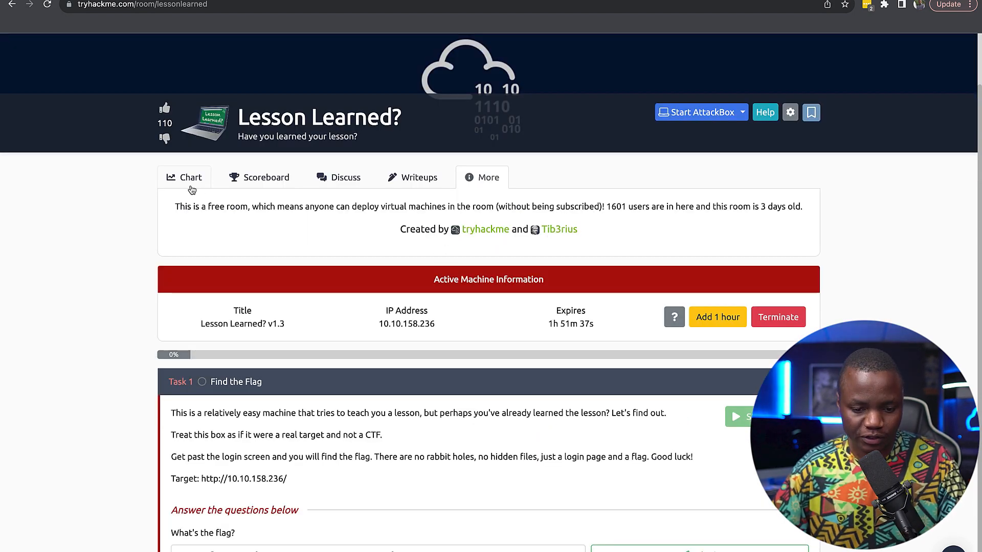
scroll(down, 3)
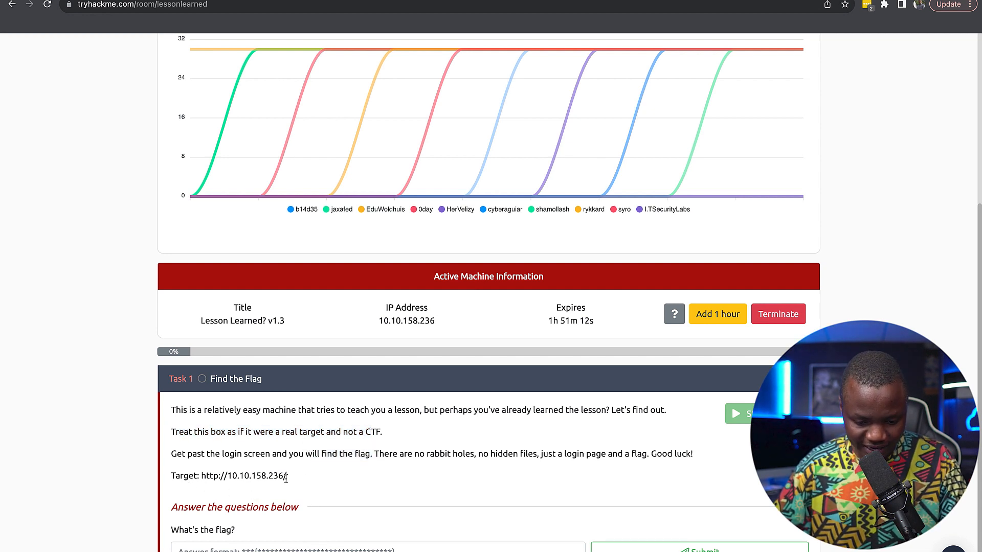
double_click(244, 476)
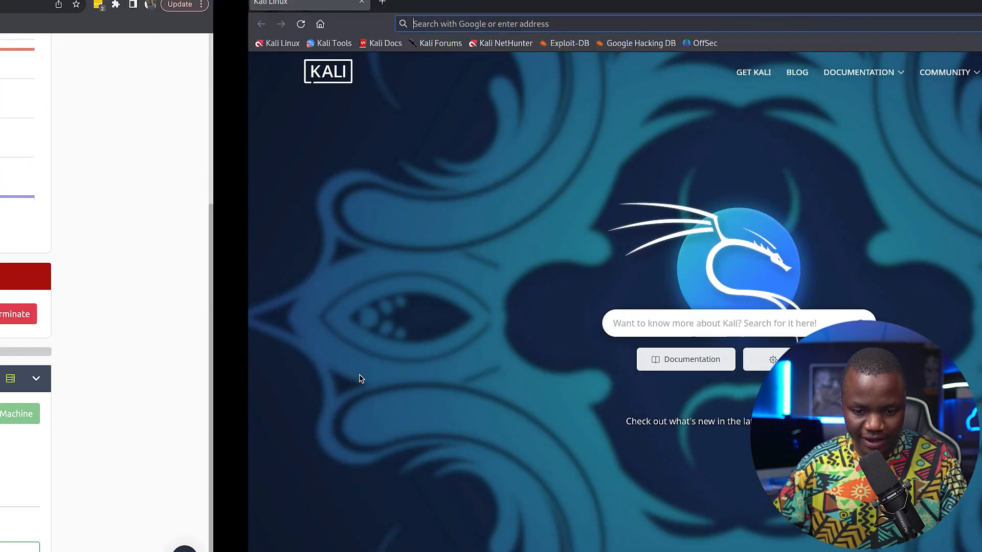
text(http://10.10.158.236/)
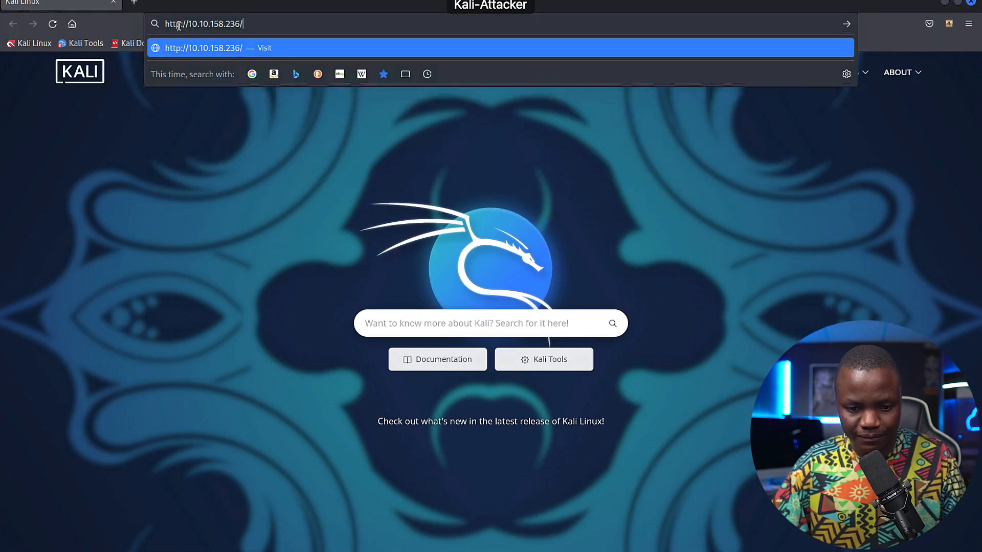
key(Return)
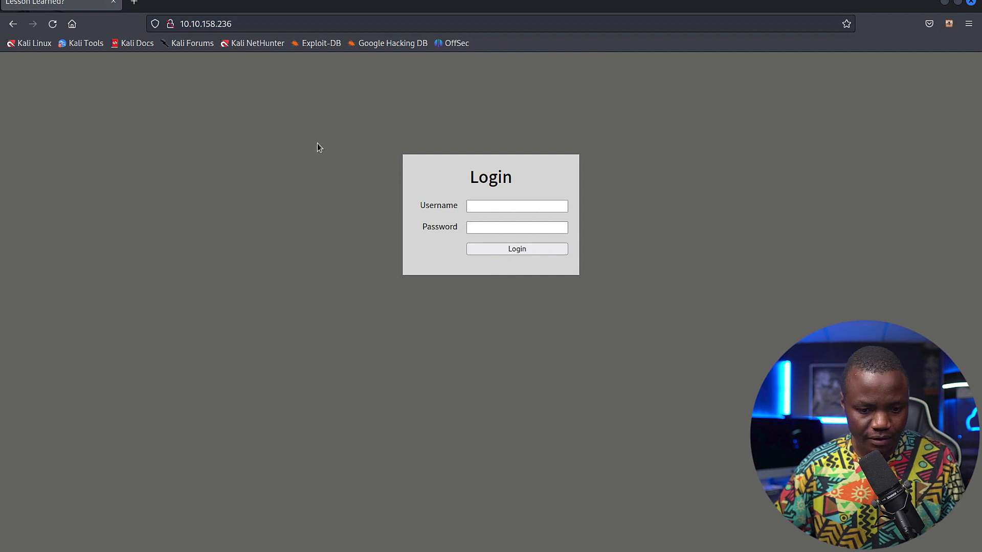
right_click(316, 148)
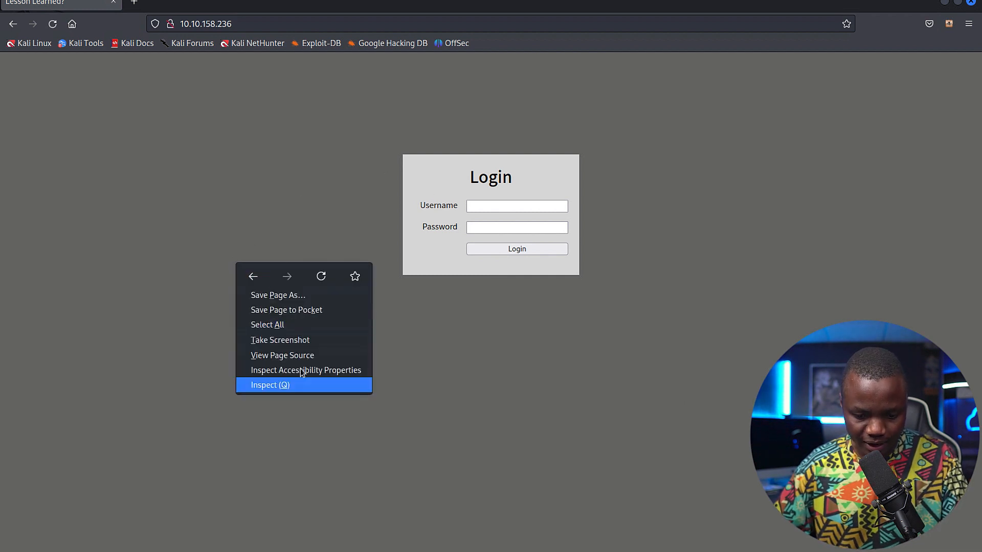
click(282, 355)
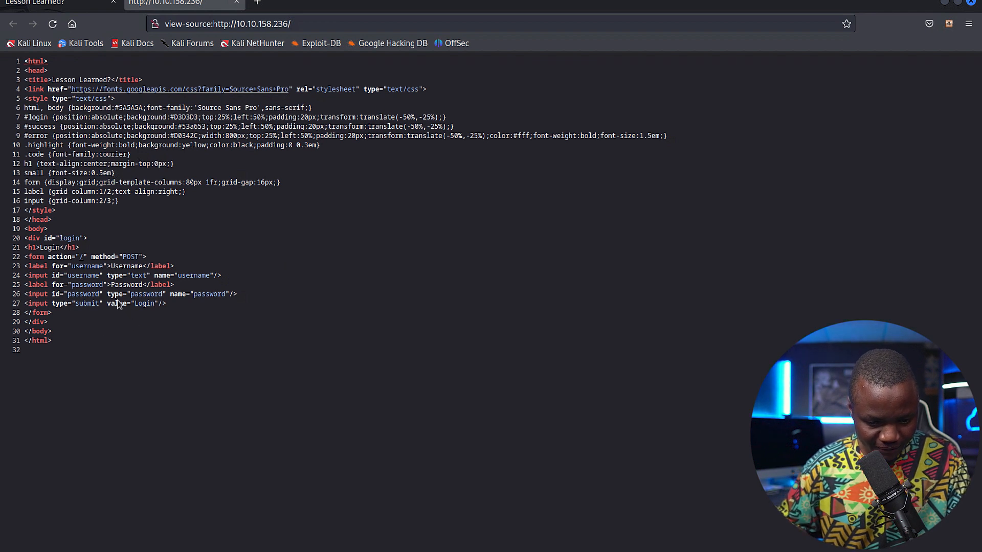
mouse_move(93, 89)
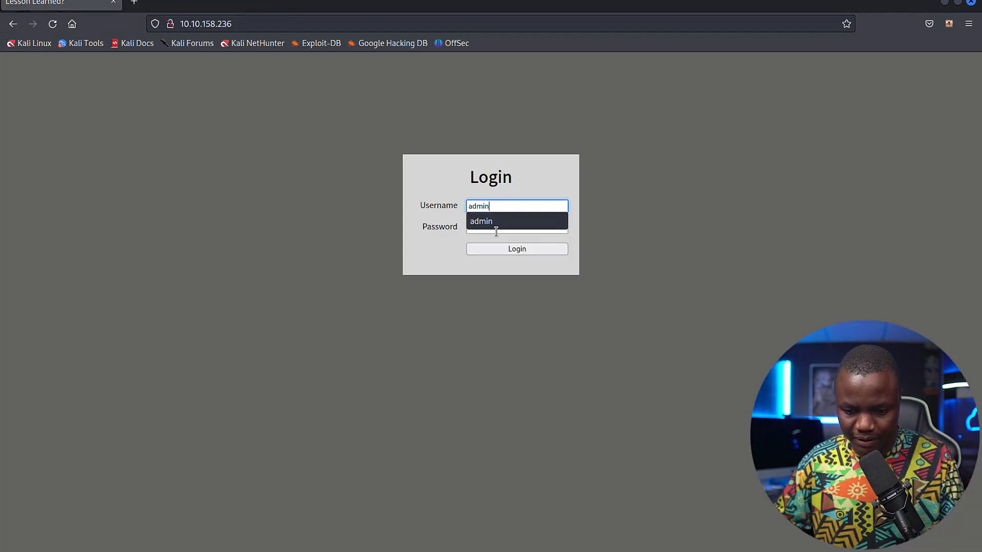
Attempt an admin login, then submit an ' OR 1 -- - payload in the username
text(a)
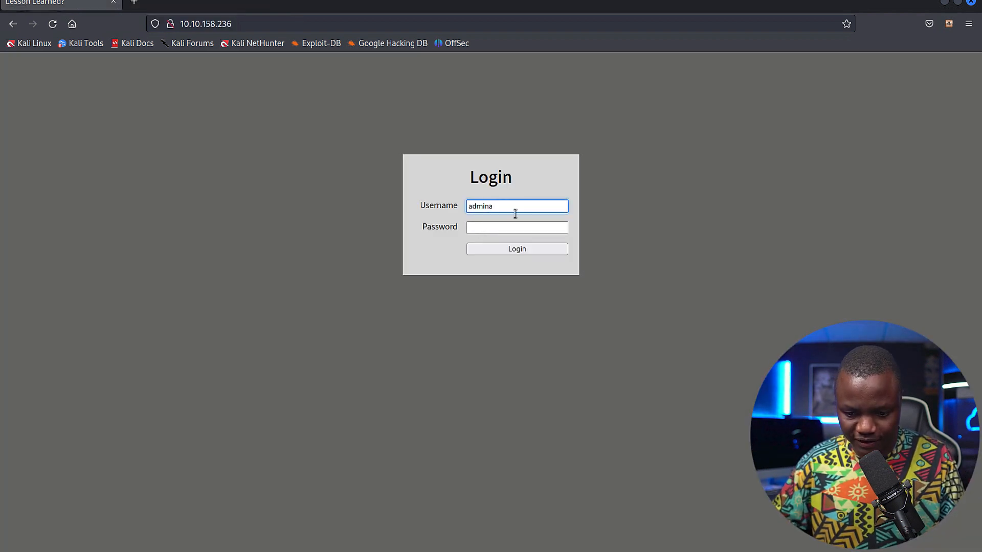
key(BackSpace)
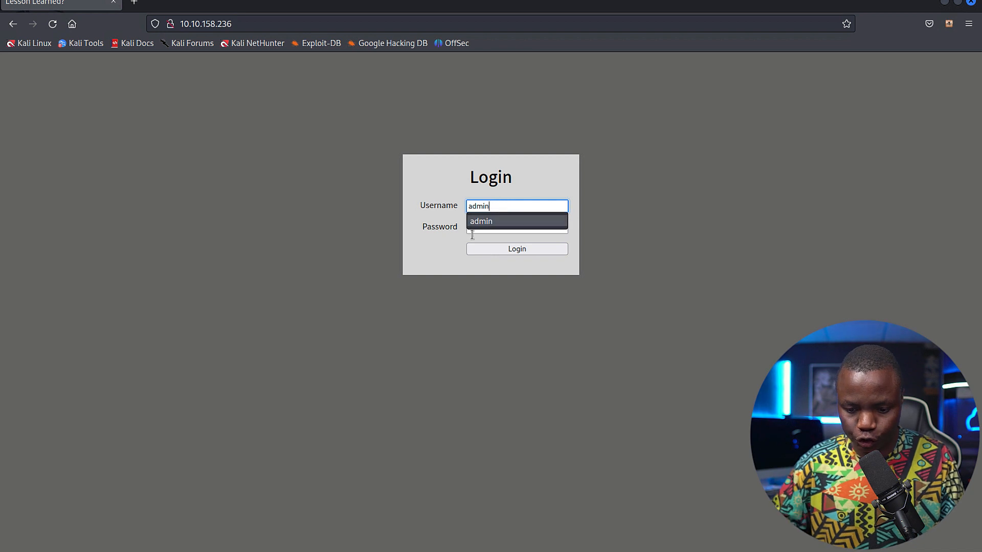
click(516, 227)
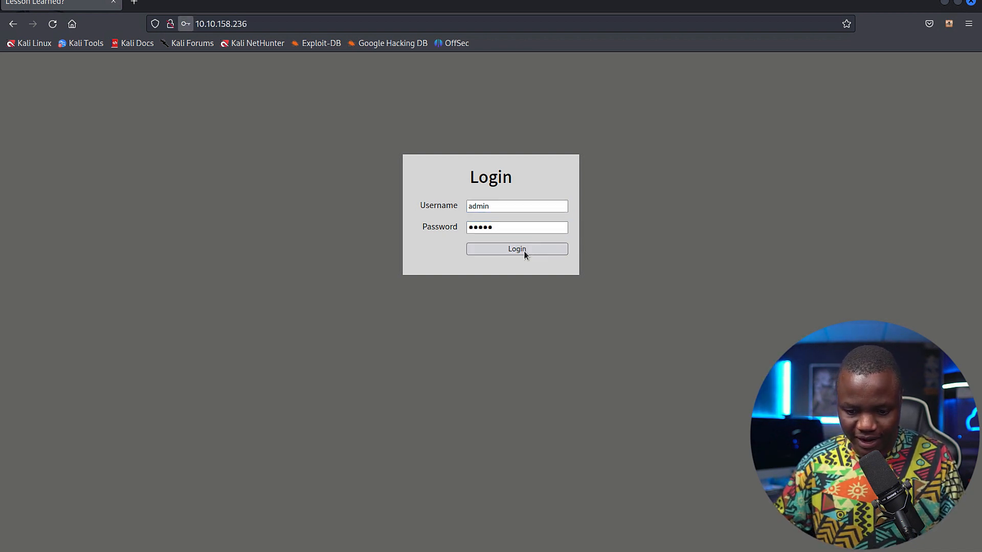
click(515, 249)
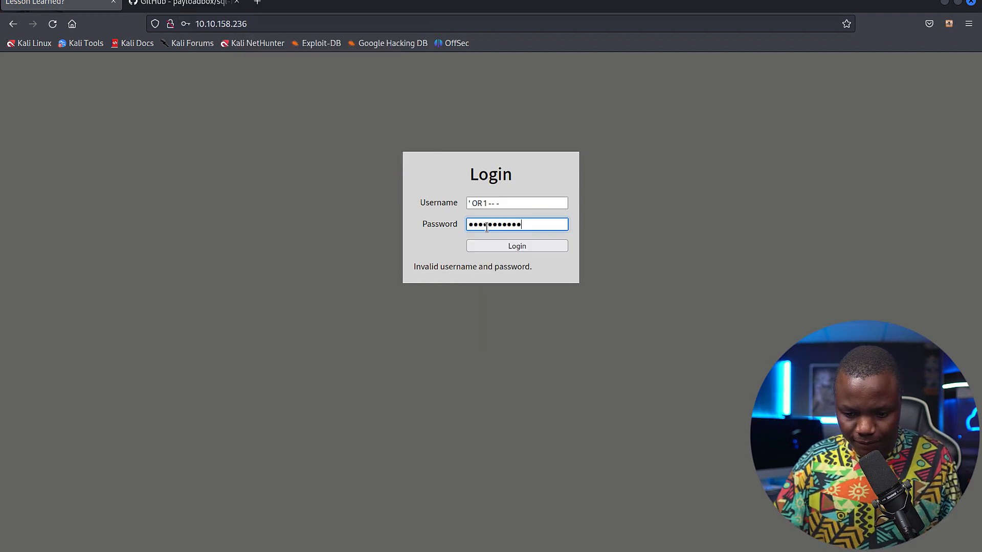
click(515, 246)
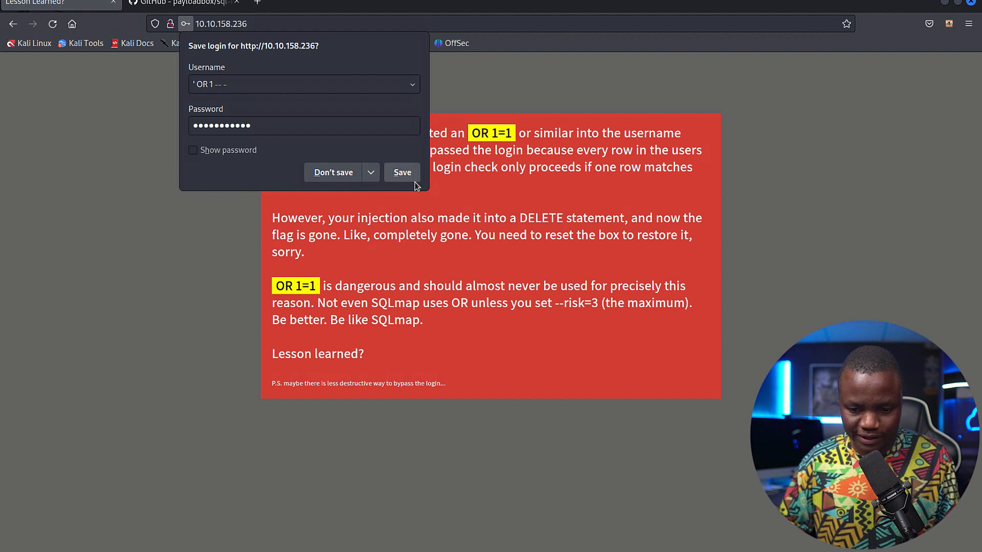
Dismiss the save-password prompt to read the flag-deleted warning
click(334, 172)
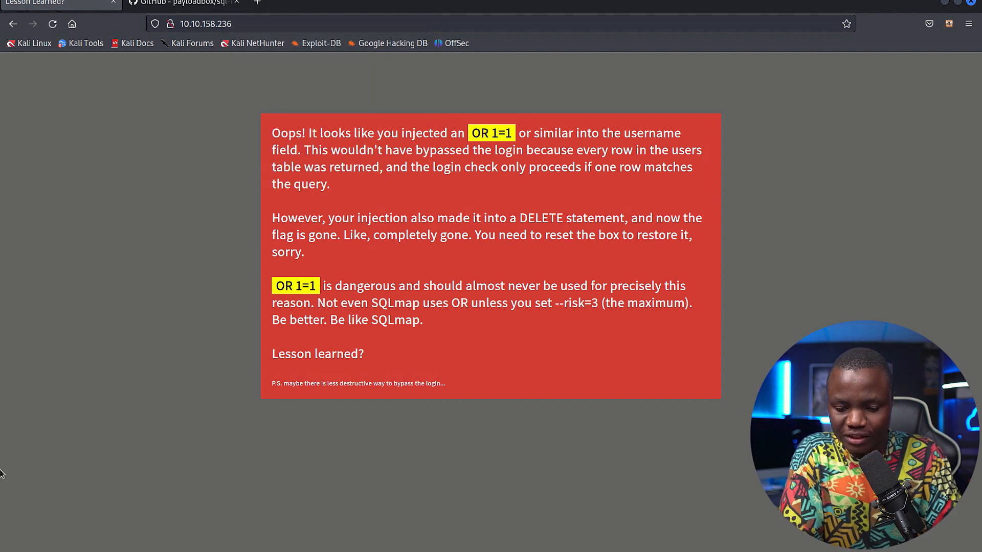
mouse_move(445, 155)
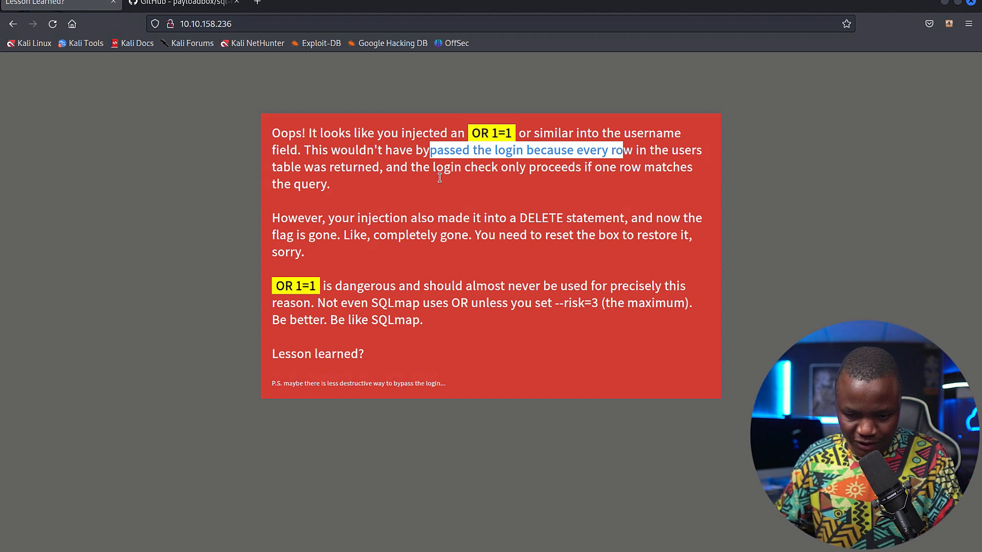
mouse_move(460, 224)
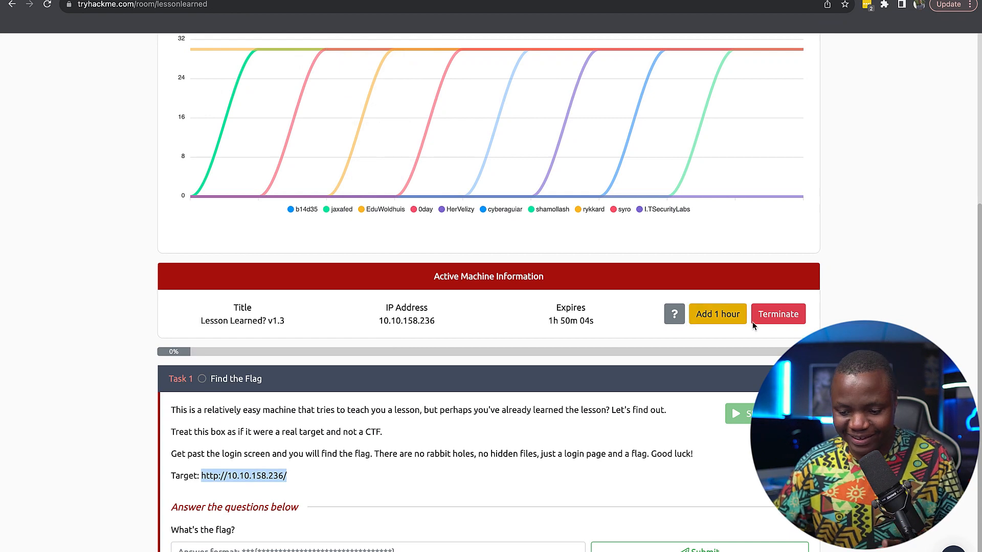
Leave the TryHackMe room page for the HackTricks SQL Injection guide
click(778, 314)
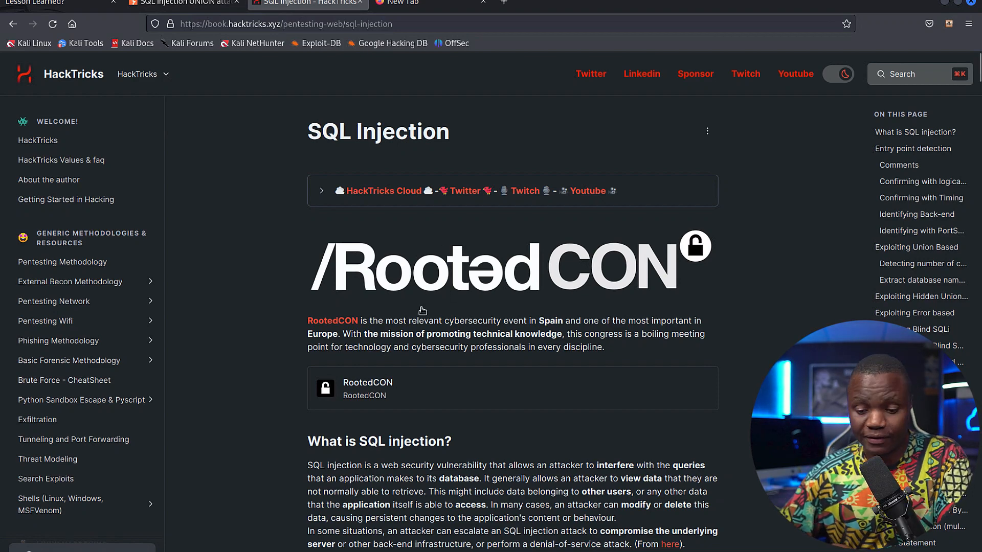
Copy the ORDER BY column-counting payload block from the Exploiting Union Based section
scroll(down, 3)
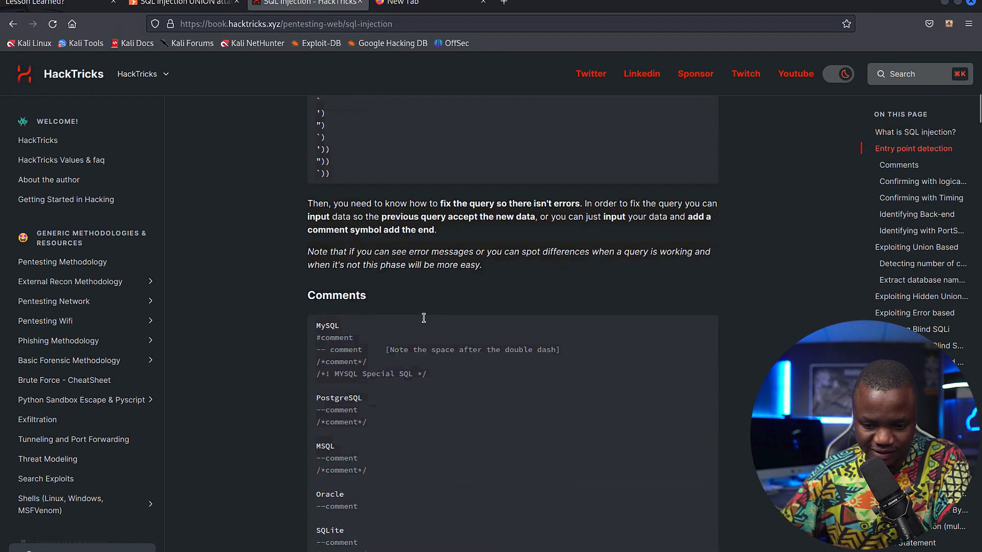
scroll(down, 3)
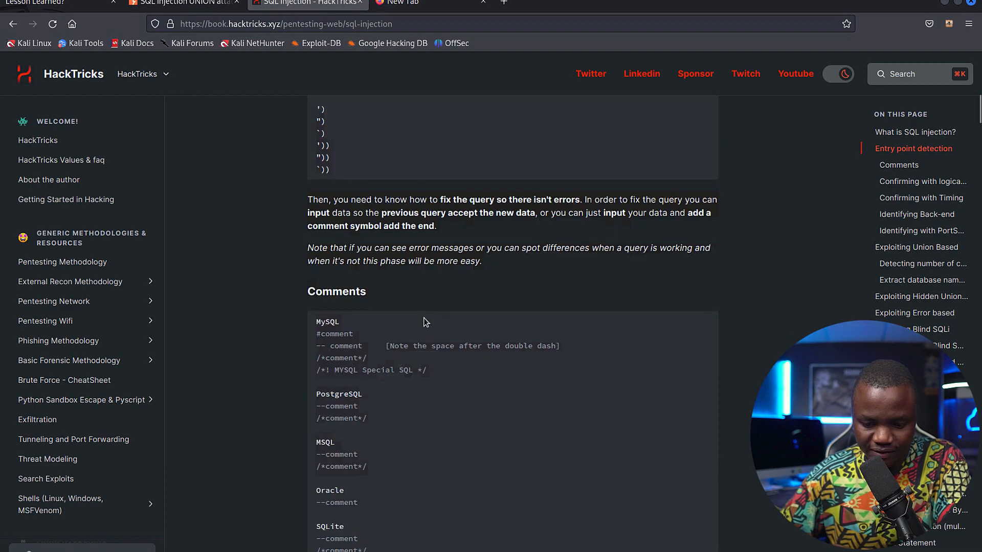
scroll(down, 3)
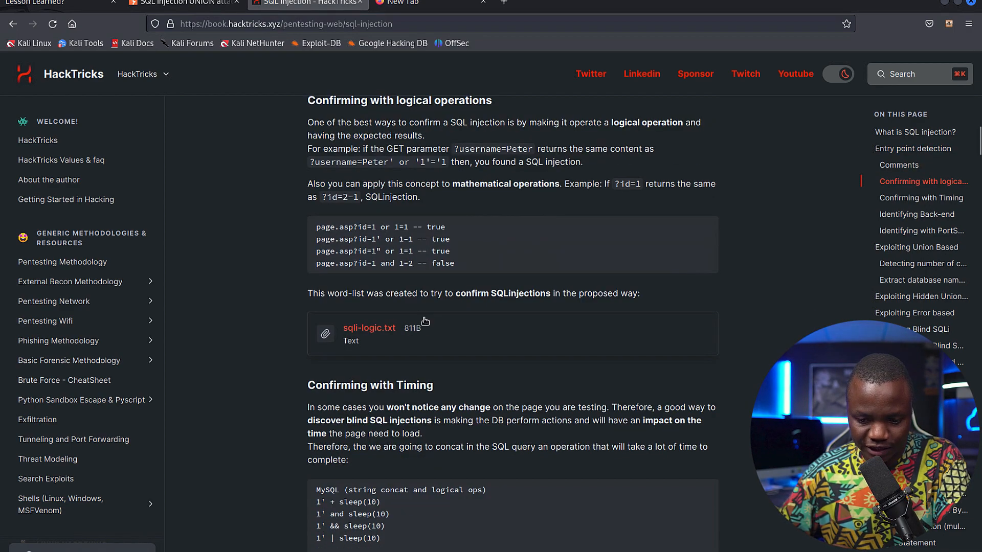
scroll(down, 3)
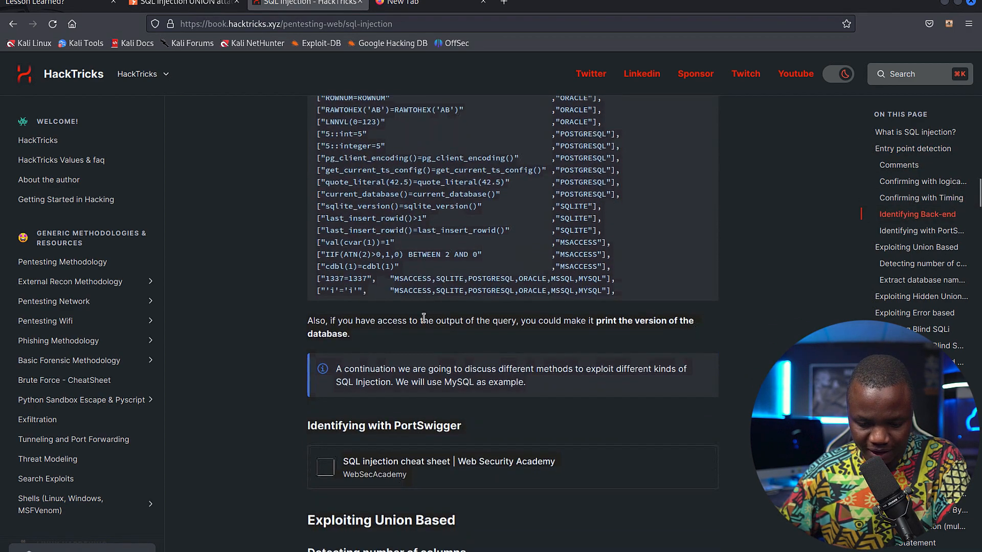
scroll(down, 3)
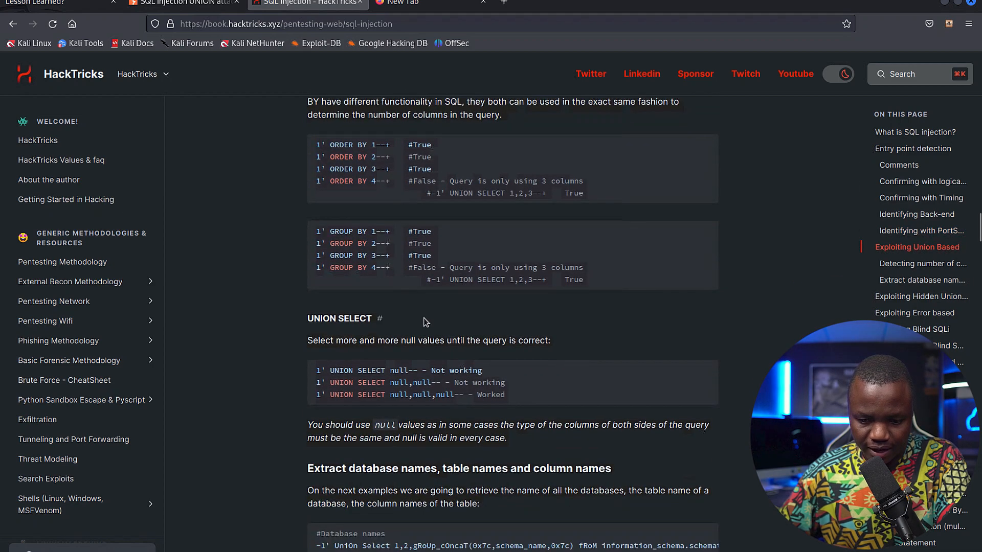
scroll(up, 3)
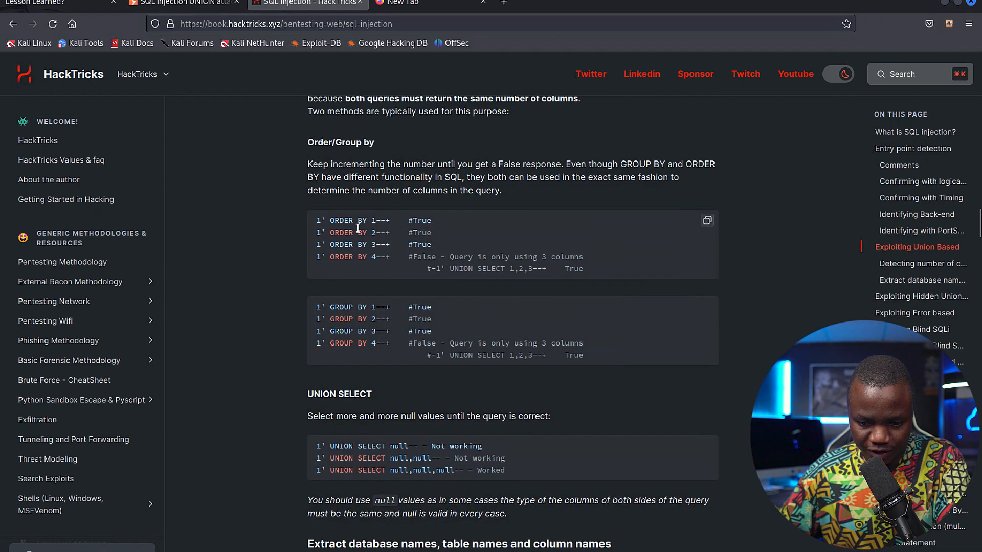
mouse_move(393, 223)
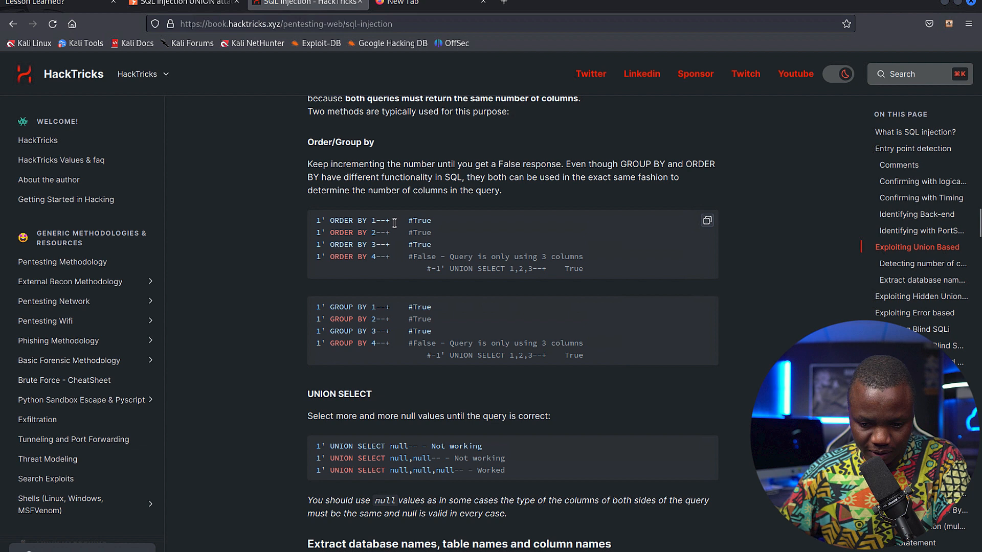
double_click(353, 220)
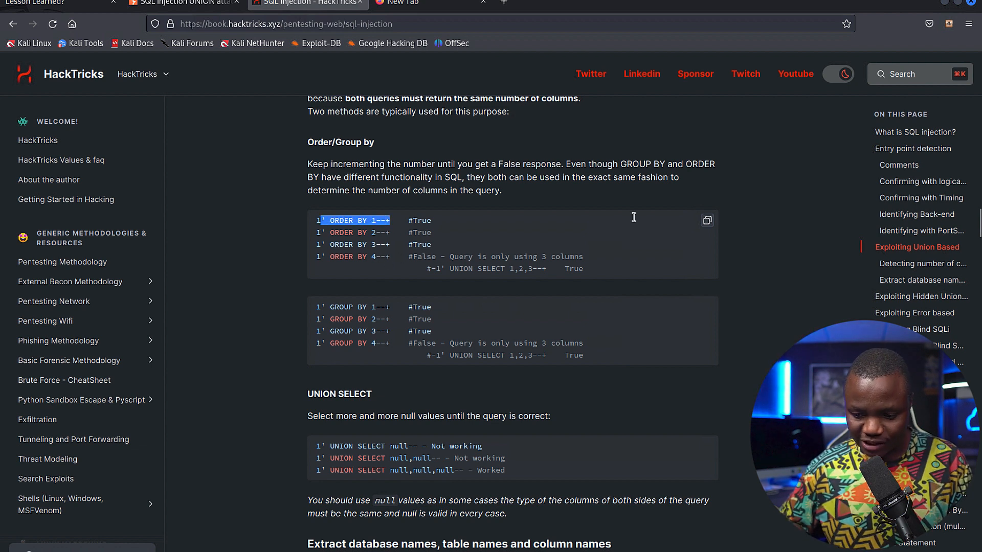
click(706, 220)
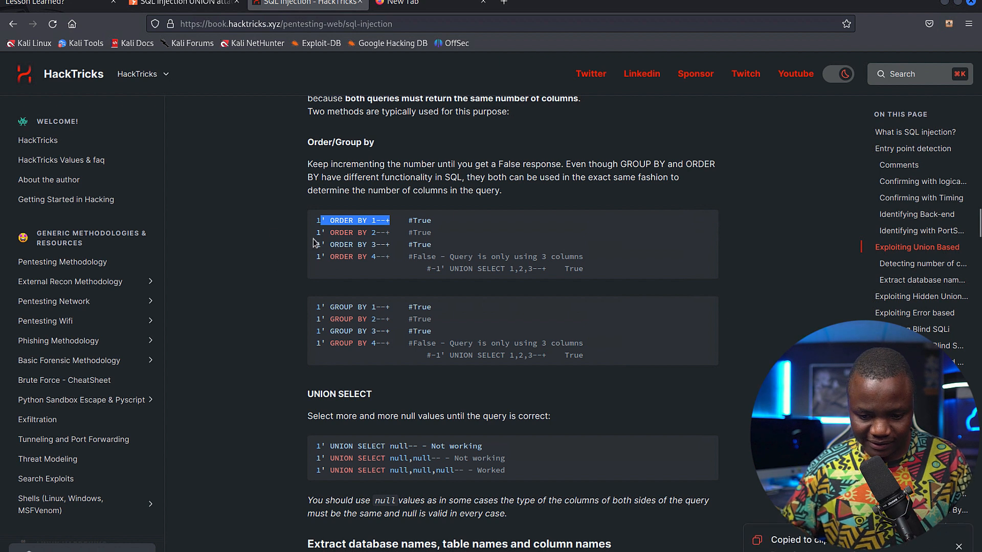
mouse_move(649, 225)
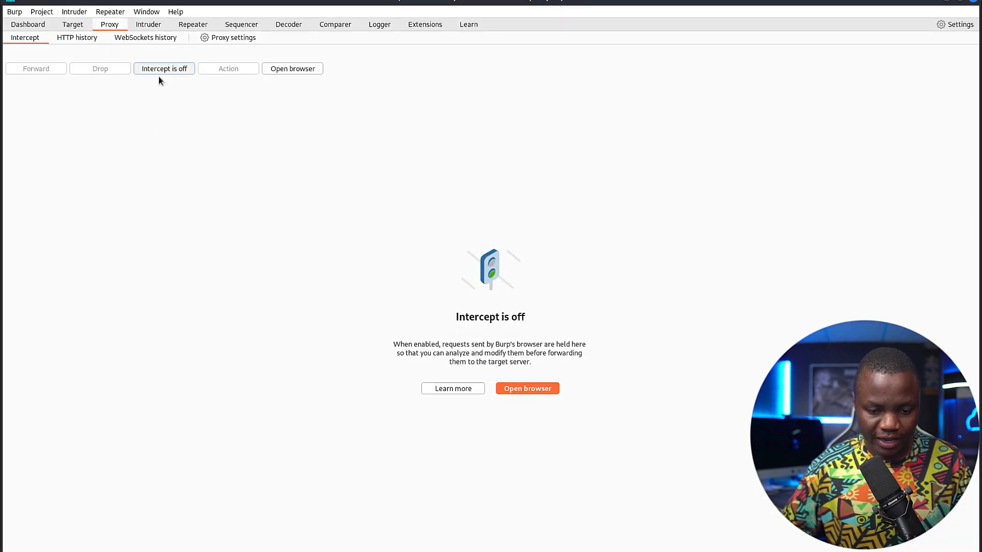
Turn Burp Proxy interception on to hold browser requests
click(163, 68)
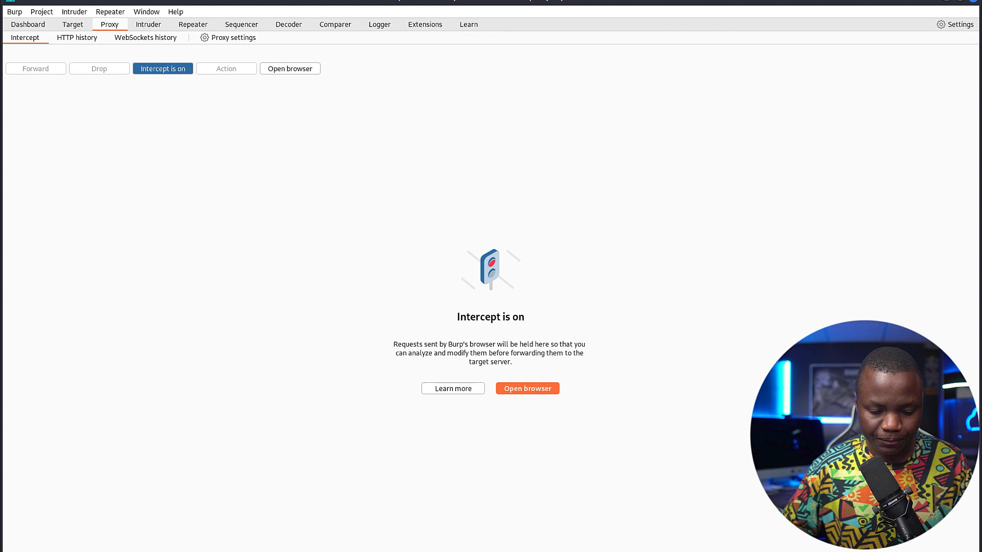
mouse_move(389, 236)
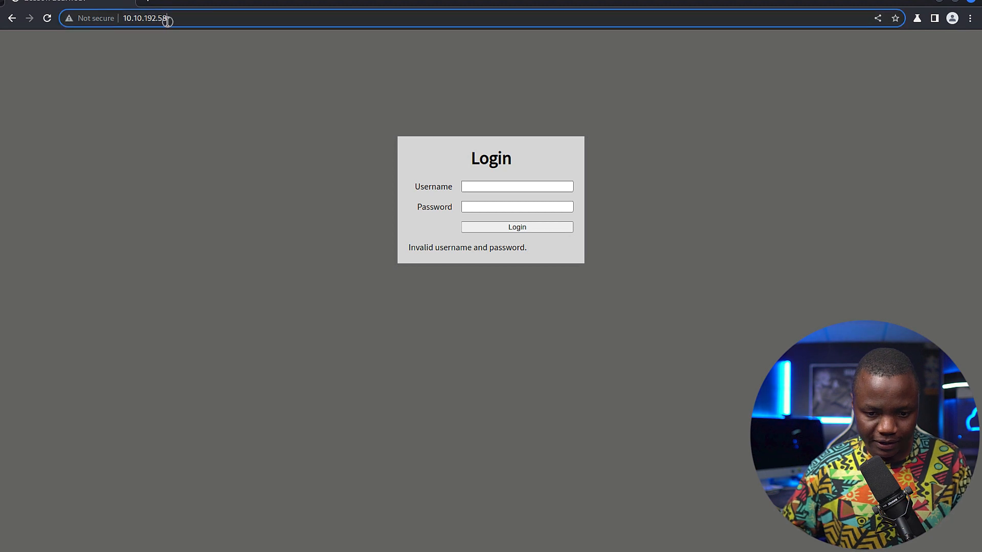
Fill the login form with the saved username test and move to the password
click(516, 187)
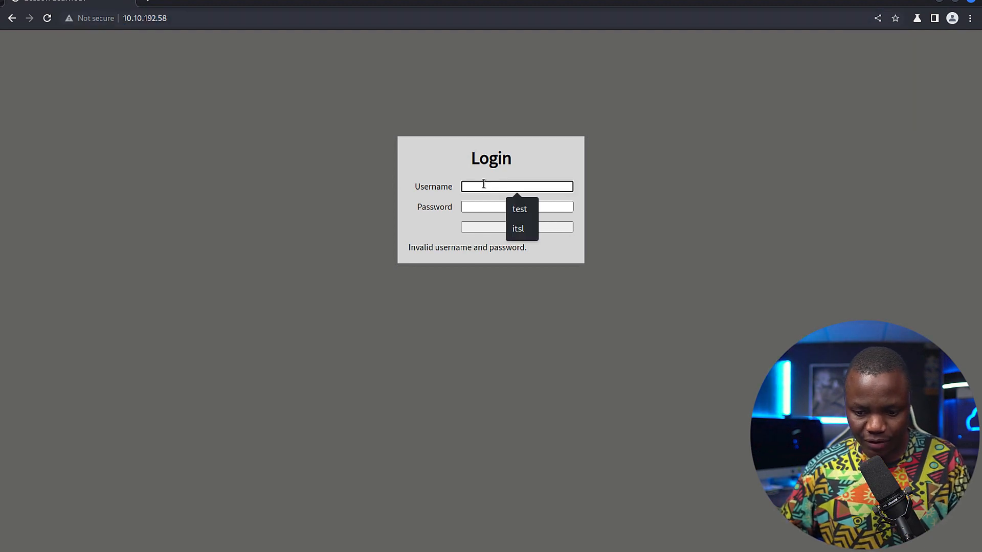
click(520, 209)
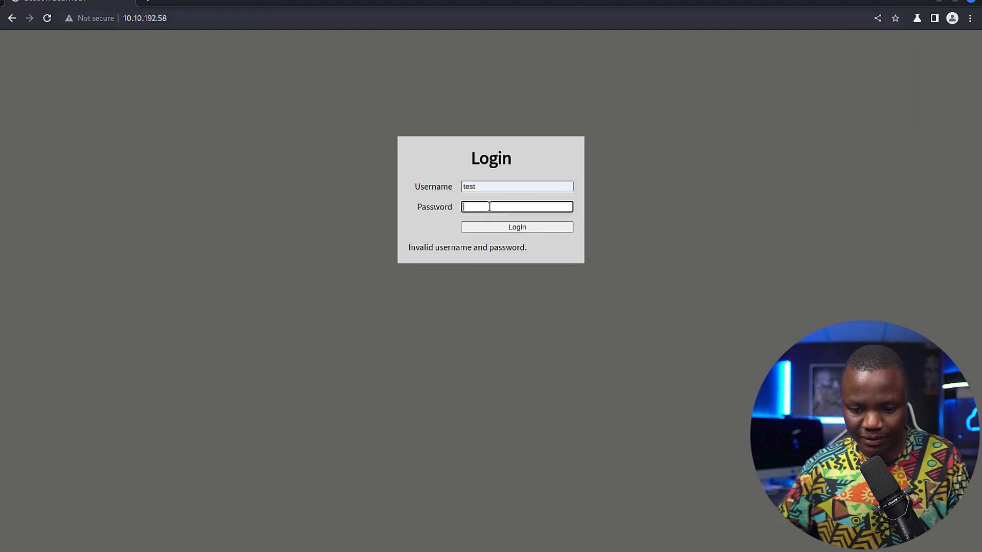
click(516, 228)
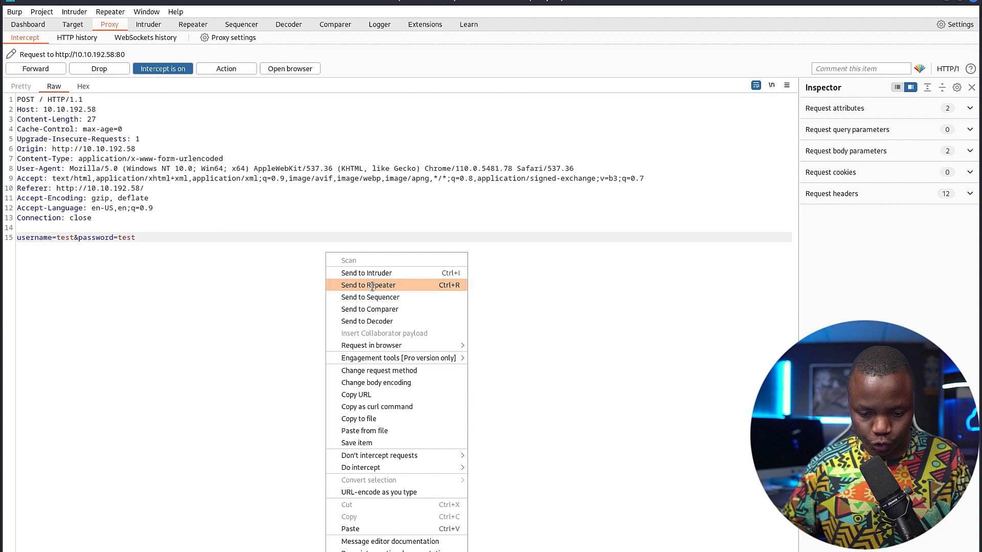
Send the login request to Intruder as a Cluster bomb with username and password as payload positions
click(366, 272)
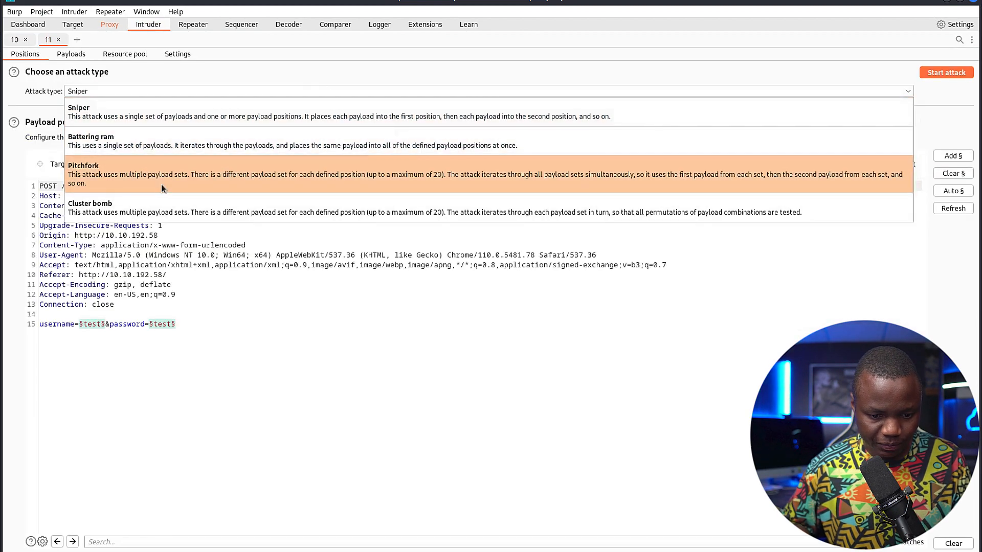
click(89, 212)
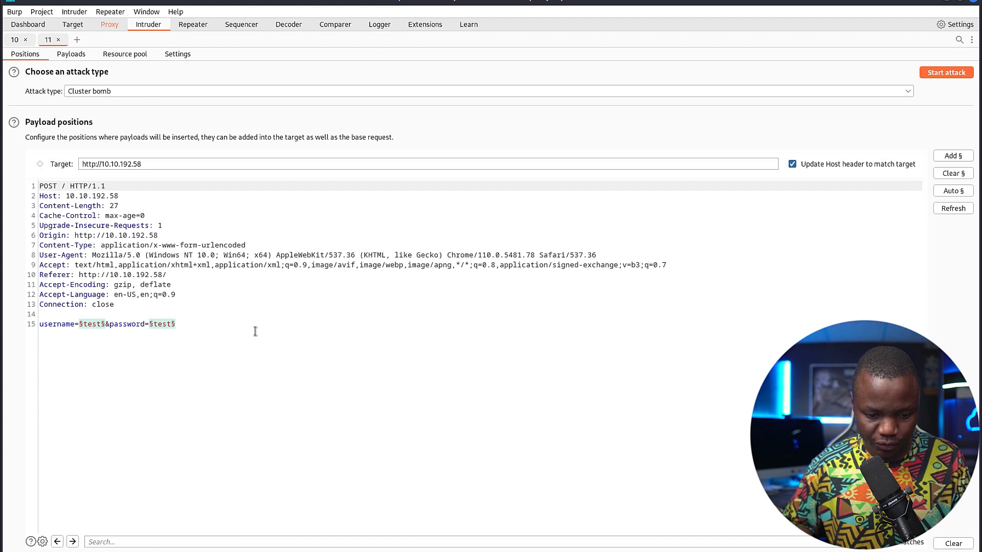
click(952, 174)
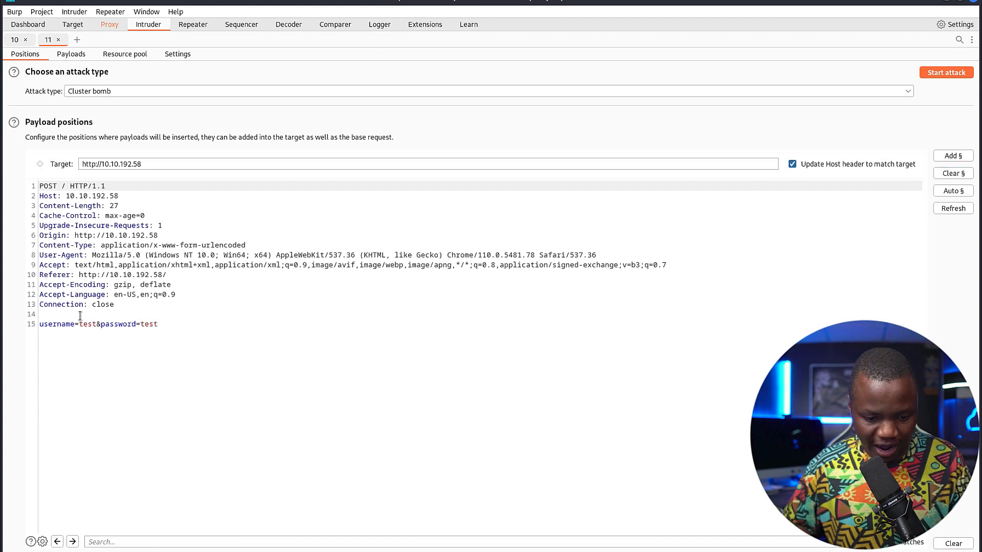
double_click(85, 325)
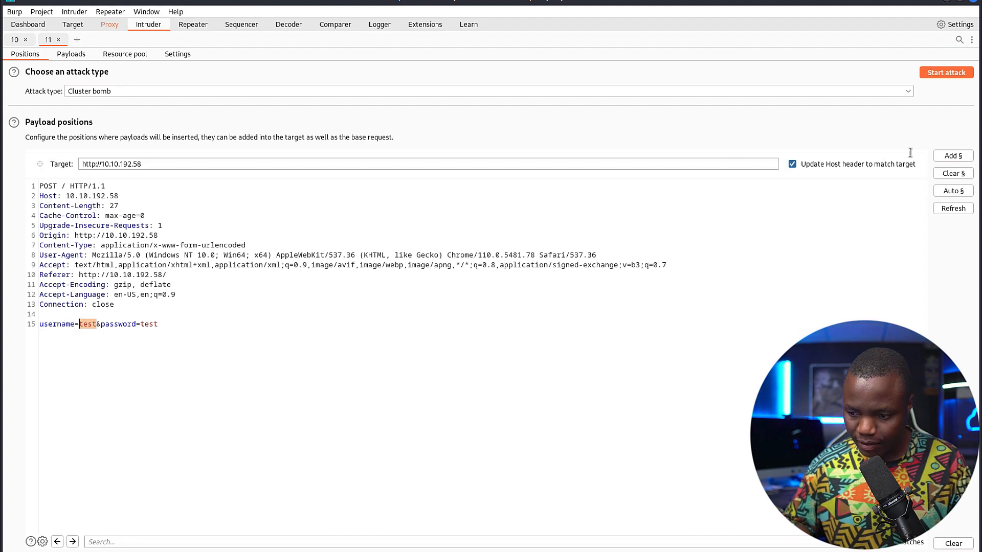
click(953, 156)
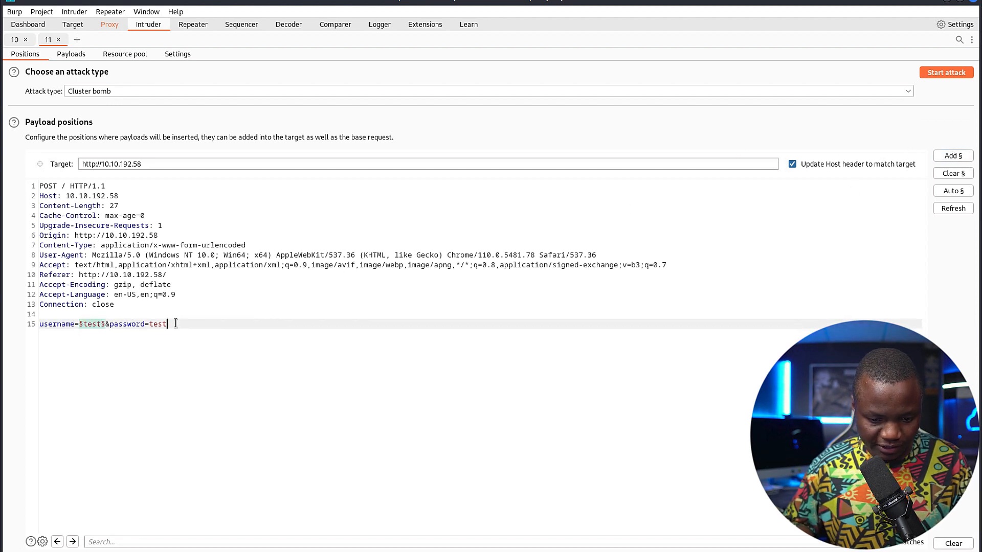
double_click(158, 324)
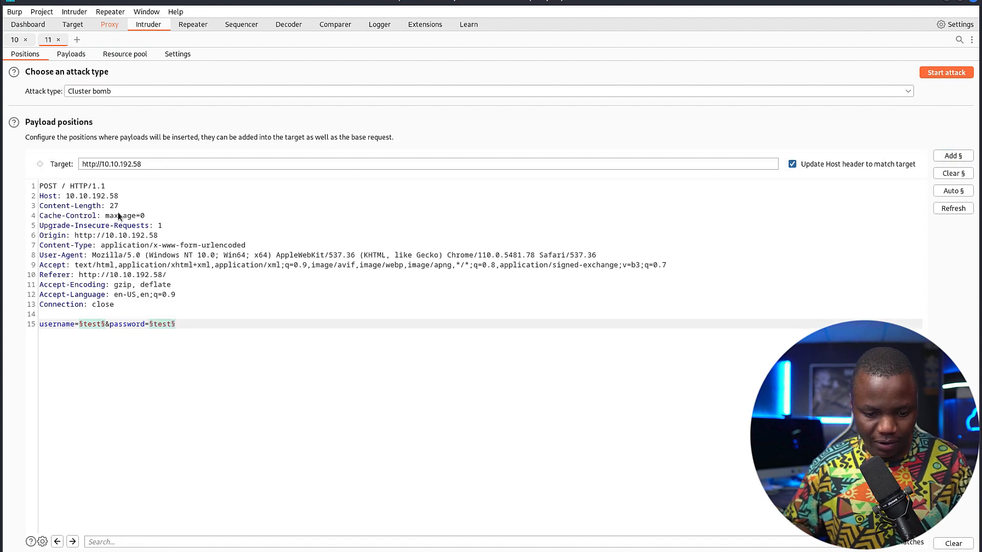
click(70, 54)
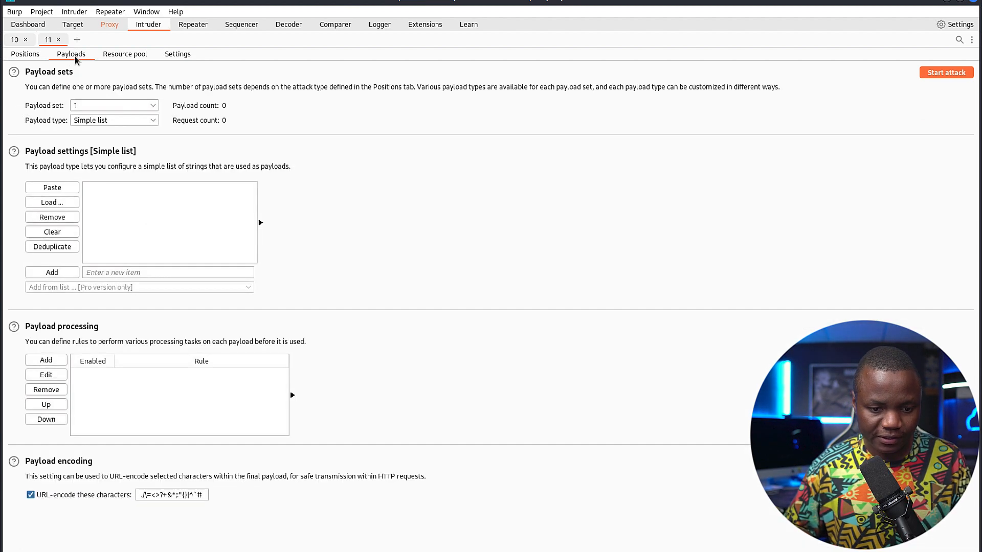
Paste the five ORDER BY lines into payload set 1
click(51, 186)
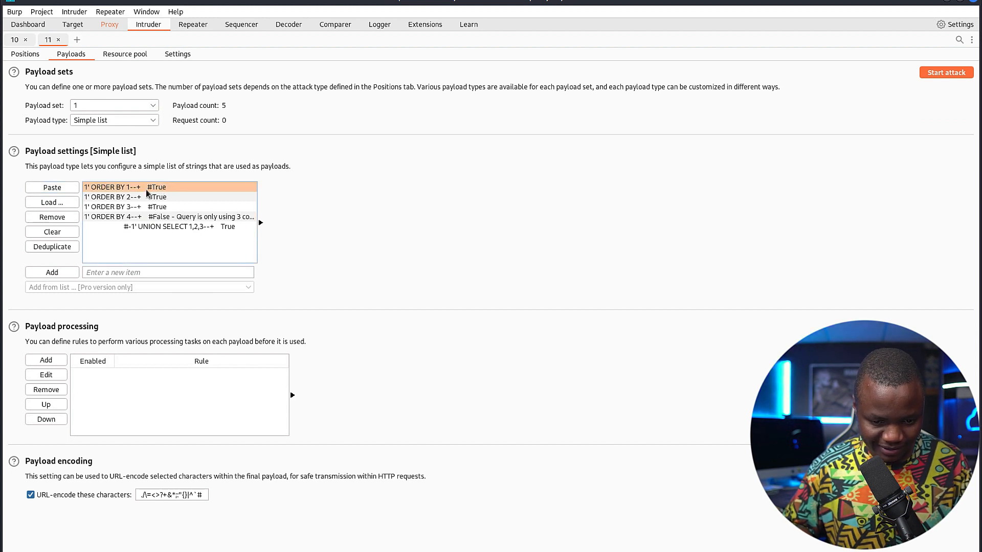
mouse_move(138, 221)
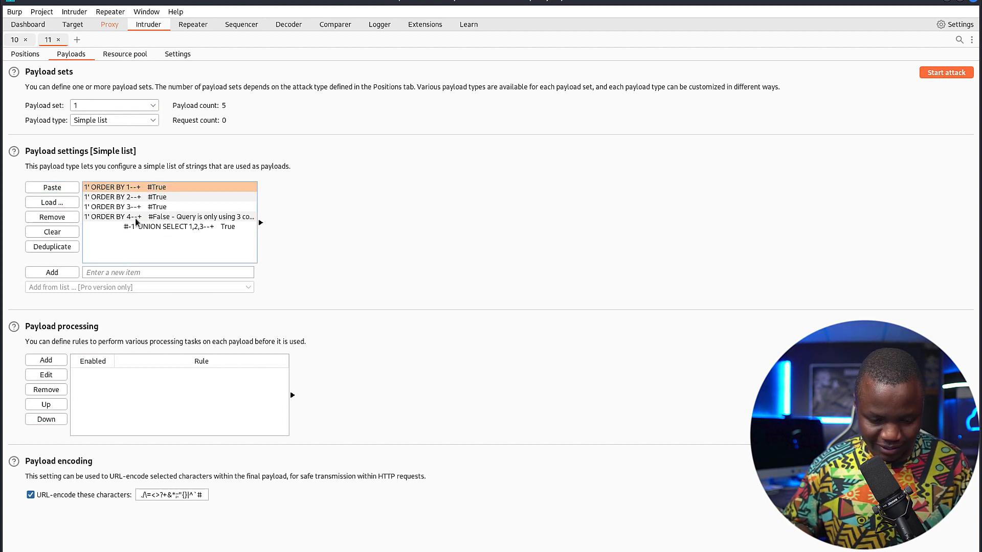
click(52, 231)
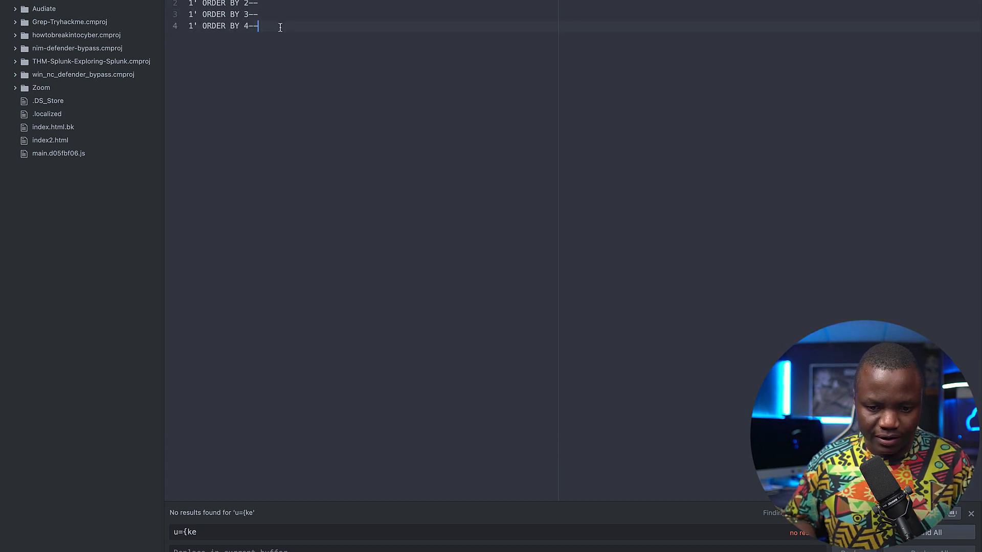
Add the ORDER BY 1–4 payload lines to the notes in the text editor
key(Return)
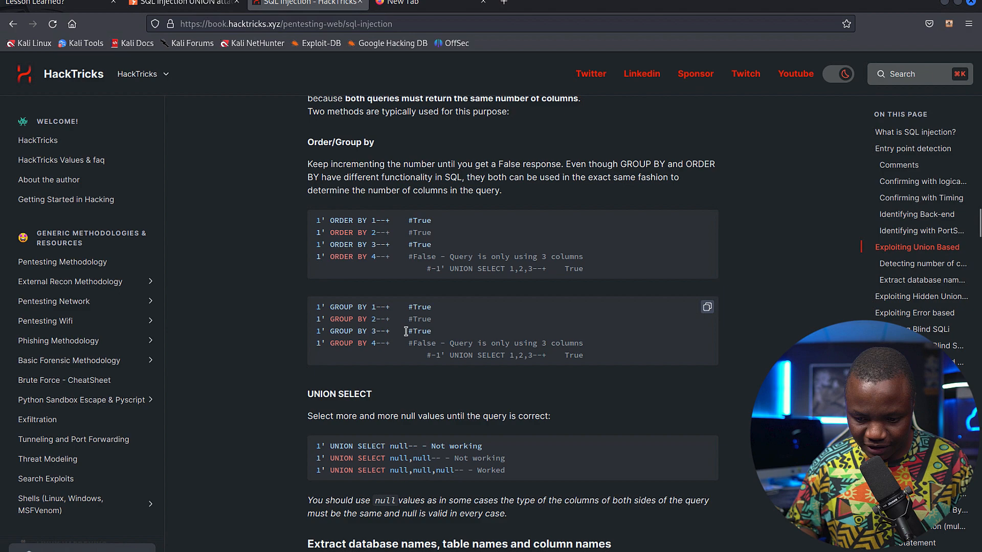
Add the GROUP BY and UNION SELECT null payloads to the notes with result comments stripped
scroll(down, 3)
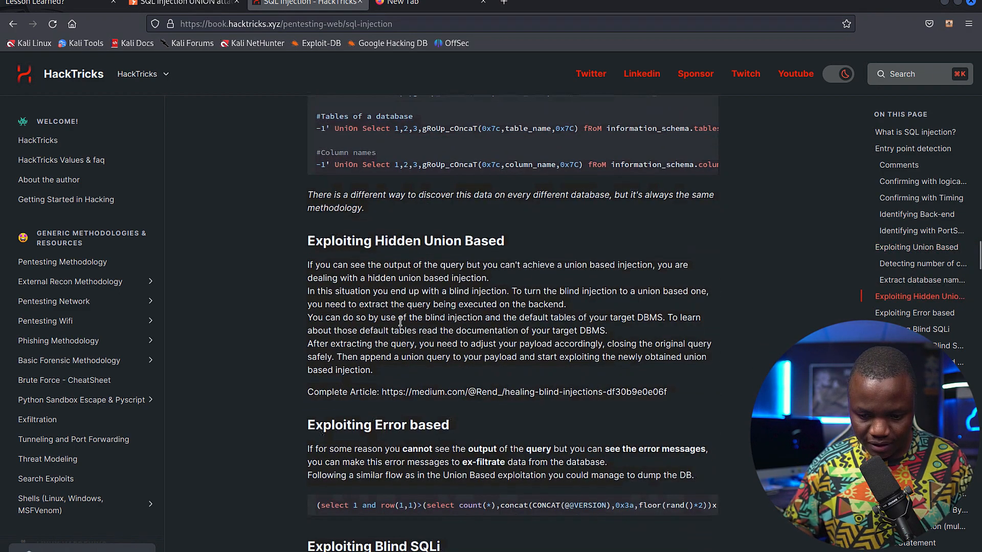
scroll(up, 3)
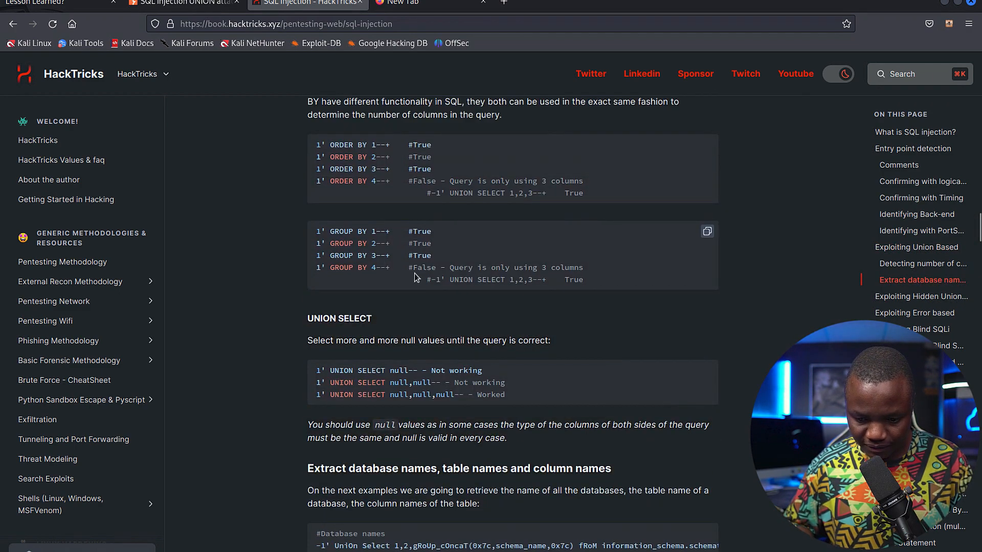
mouse_move(504, 389)
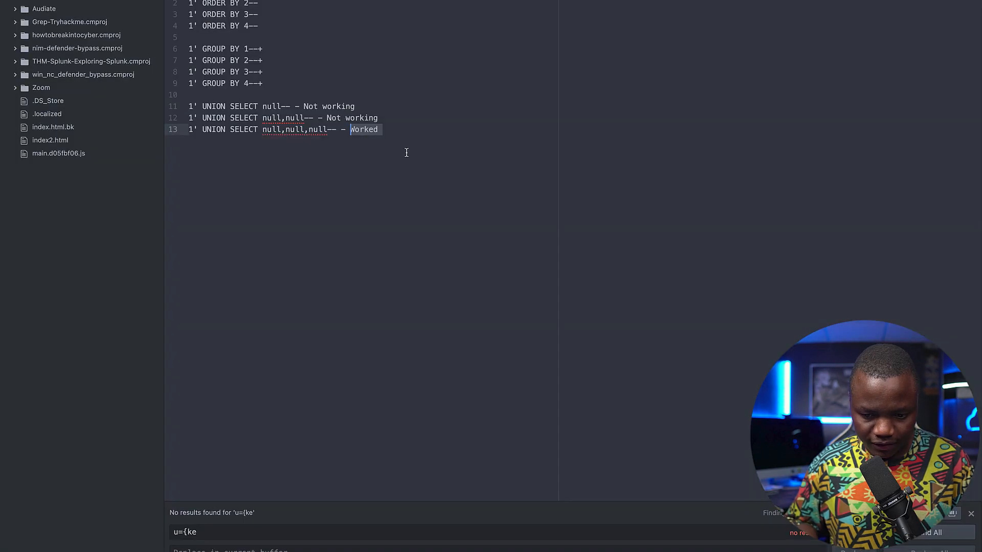
key(Backspace)
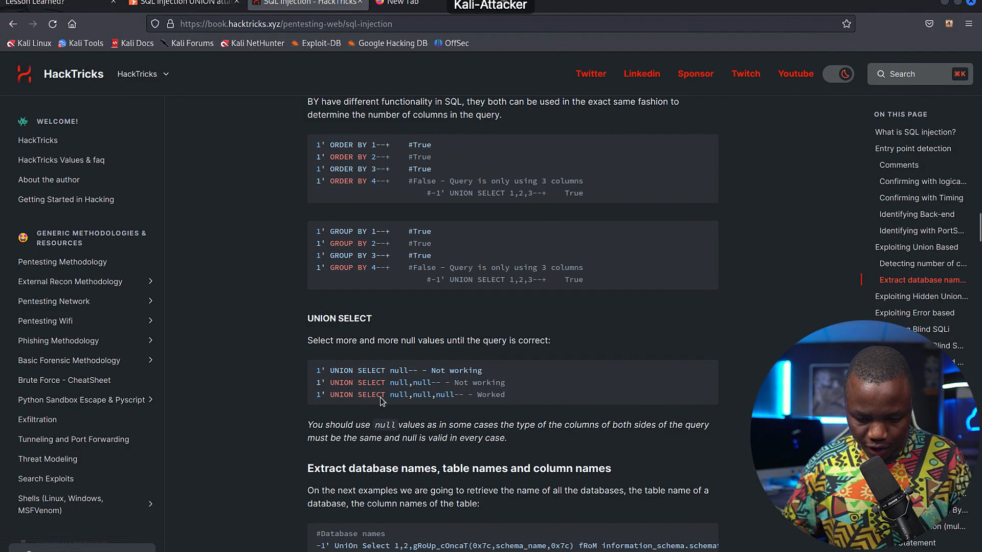
scroll(down, 3)
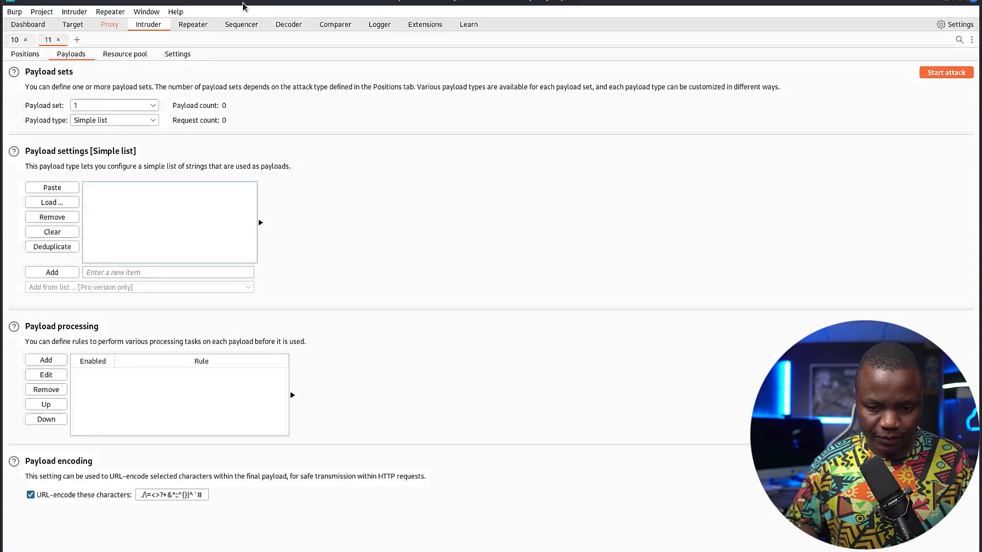
Paste the 11 ORDER BY, GROUP BY and UNION SELECT payloads into both Intruder payload sets
click(51, 187)
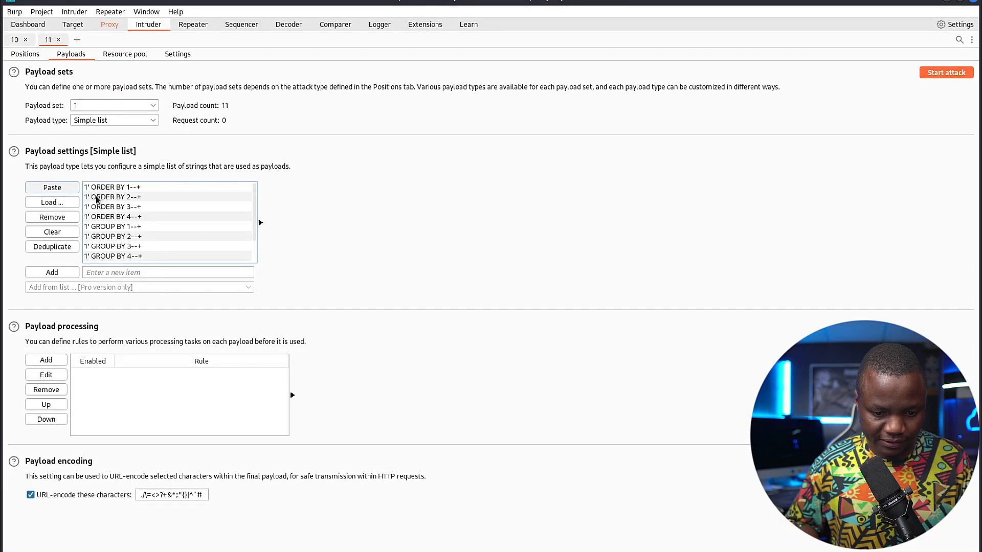
scroll(down, 3)
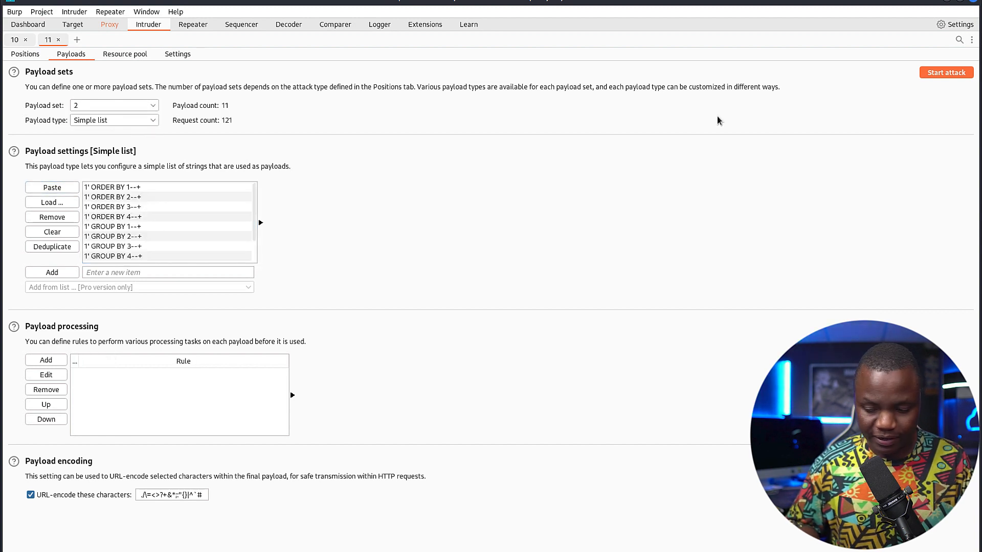
click(945, 72)
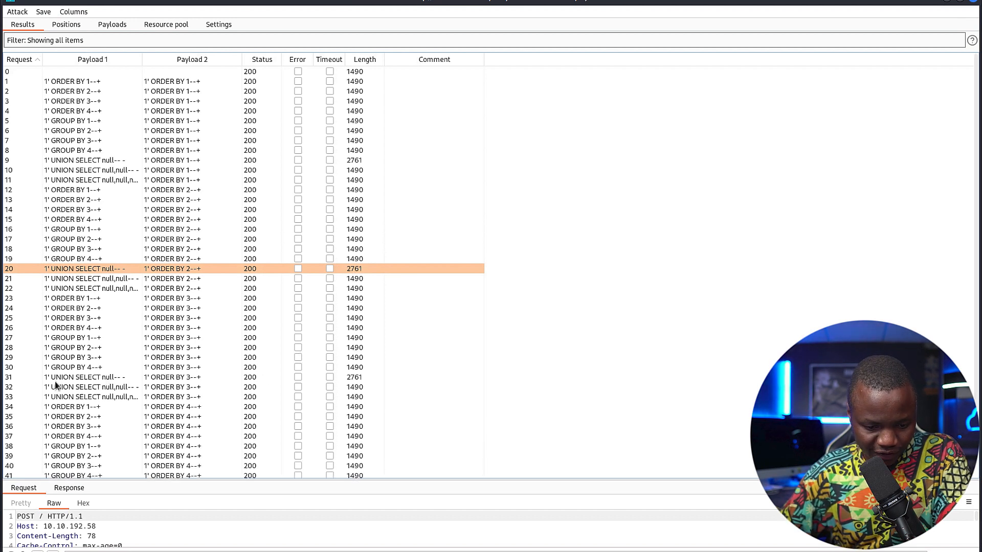
mouse_move(97, 378)
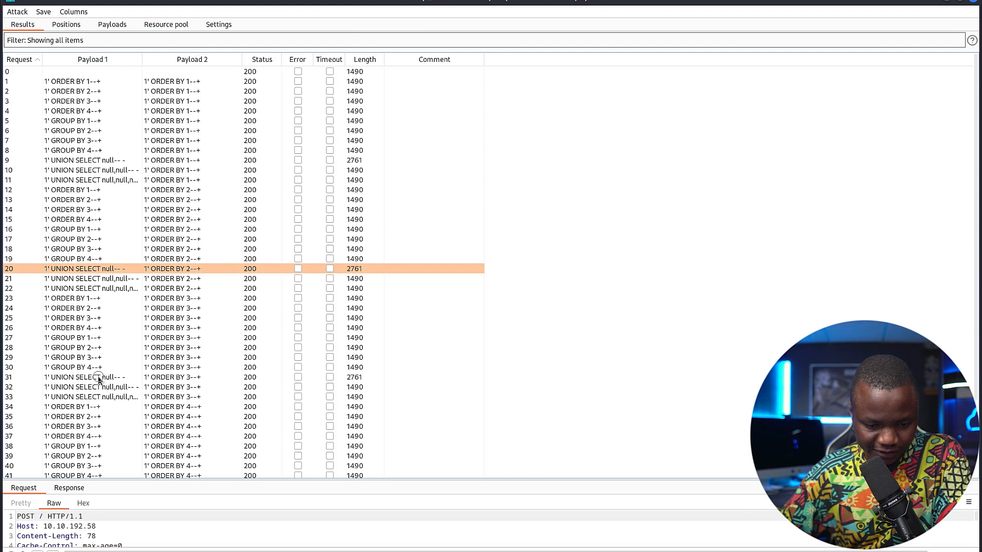
Pick a 2761-byte UNION SELECT null result and log in with it, revealing the THM flag
click(94, 377)
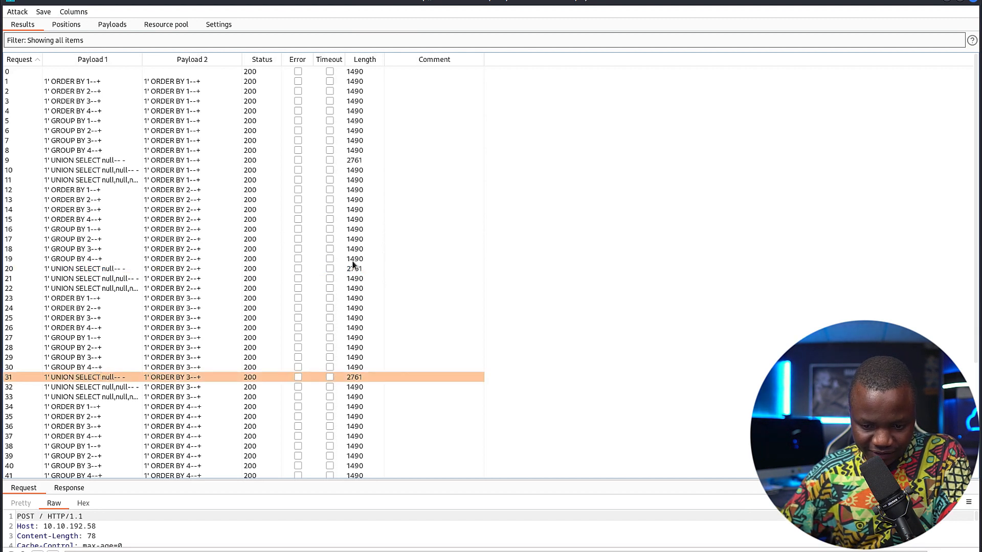
mouse_move(103, 170)
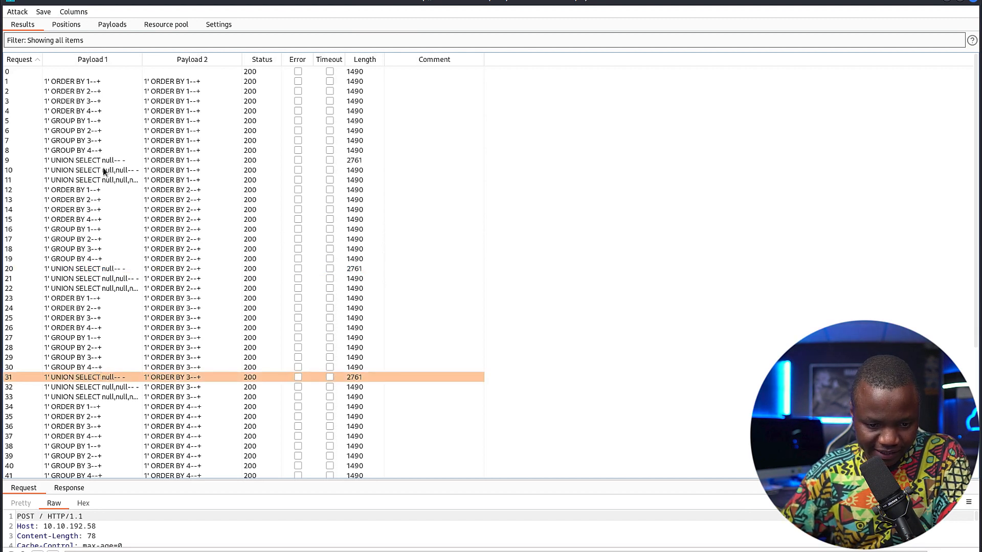
click(88, 159)
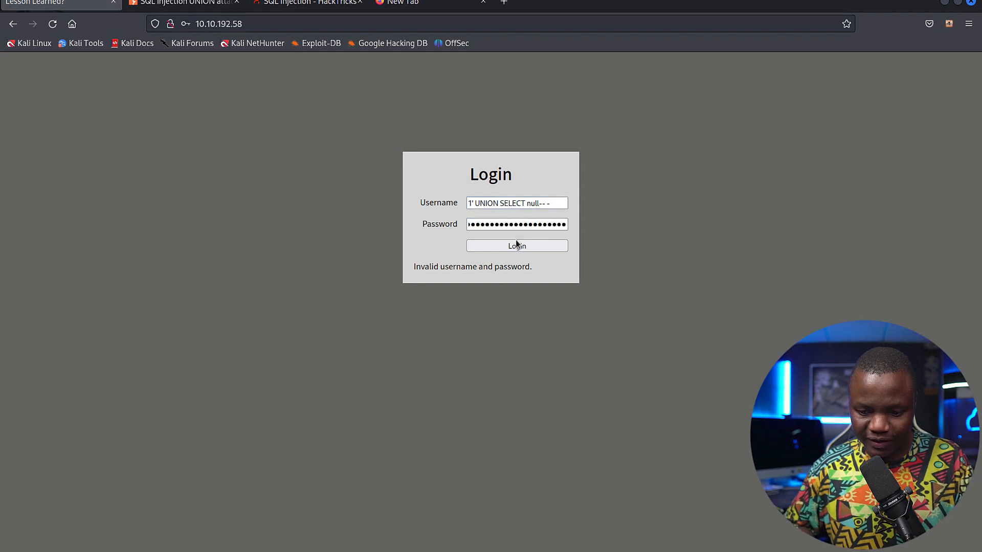
click(516, 245)
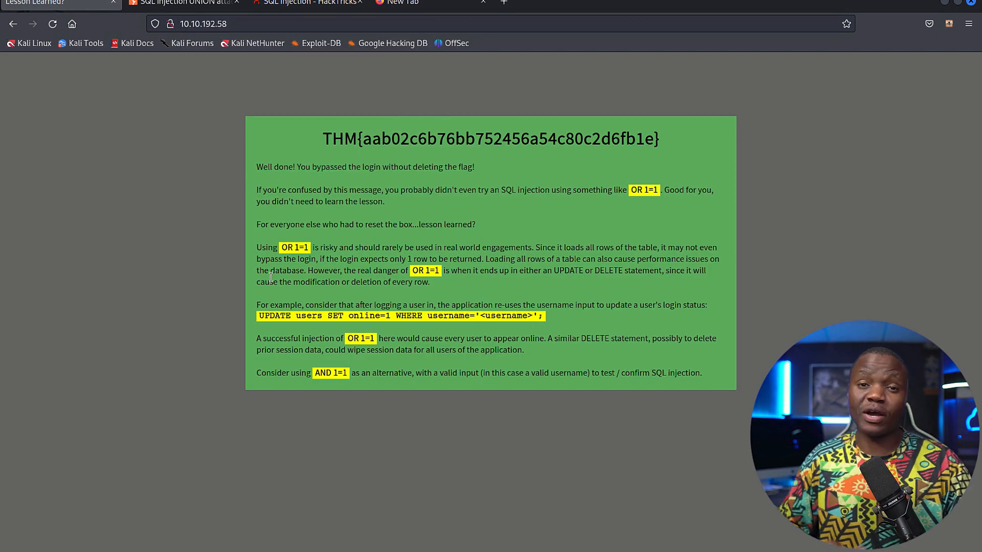
mouse_move(474, 239)
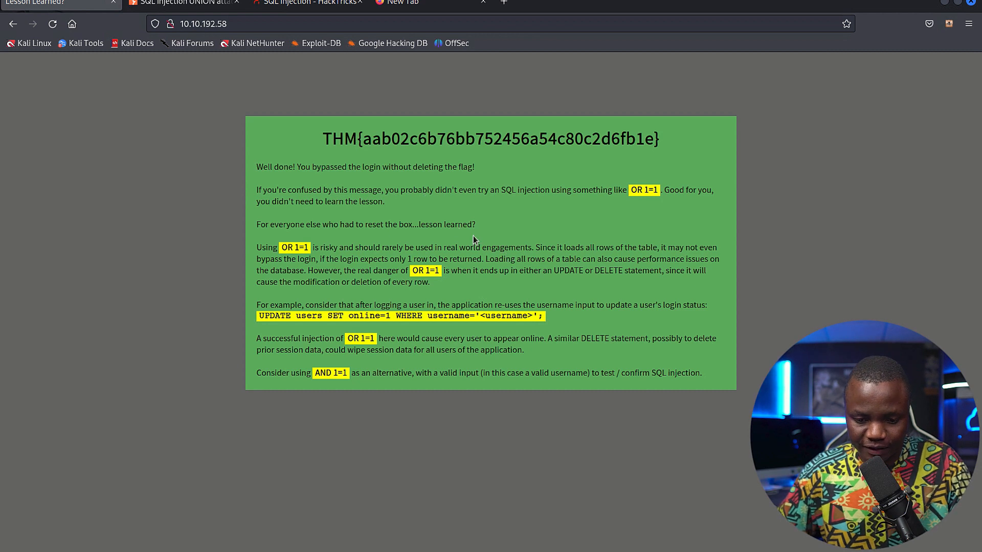
mouse_move(440, 217)
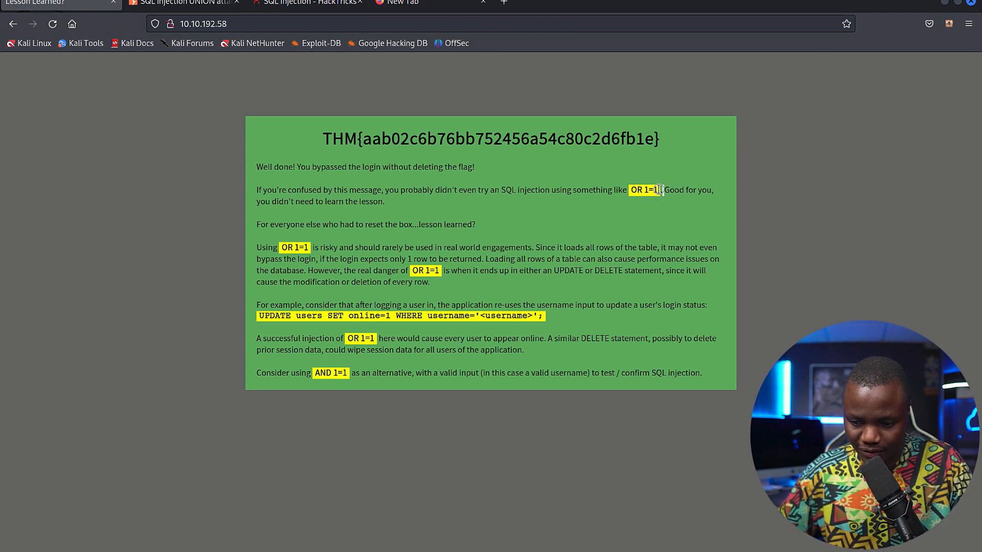
double_click(646, 190)
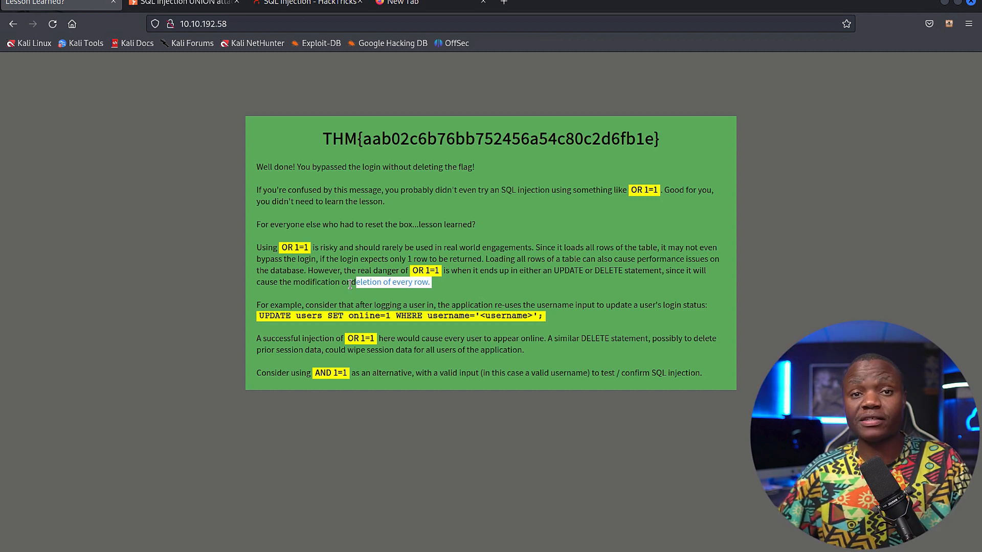
mouse_move(319, 445)
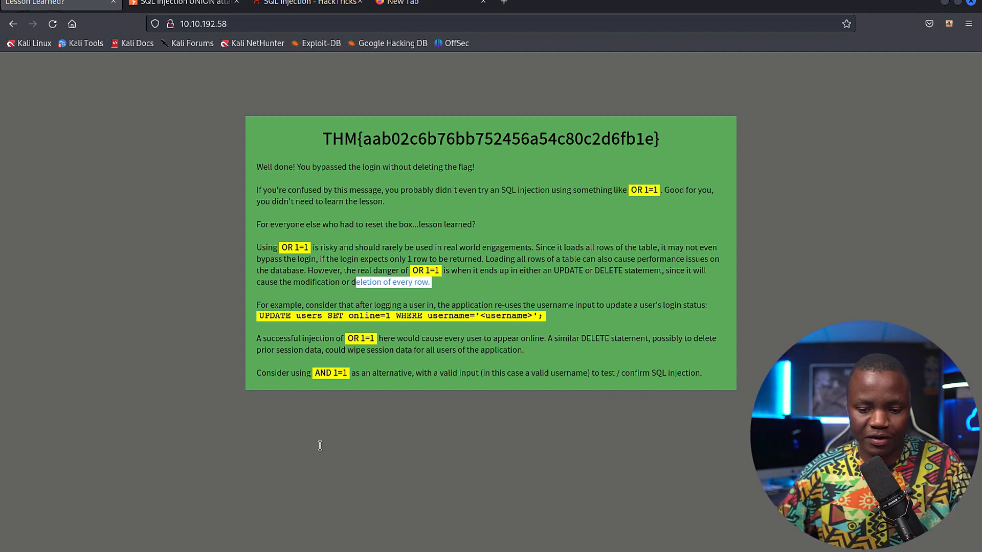
mouse_move(638, 123)
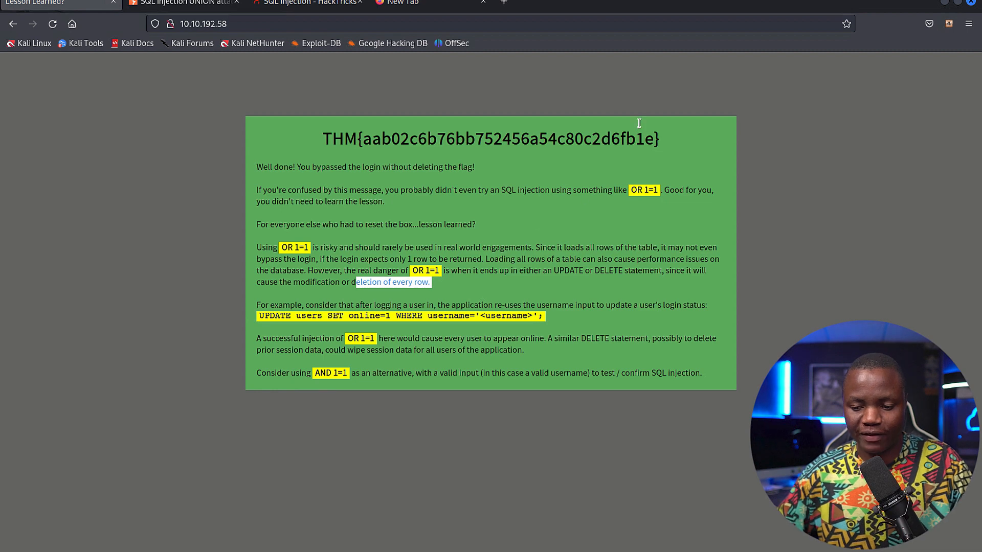
triple_click(490, 138)
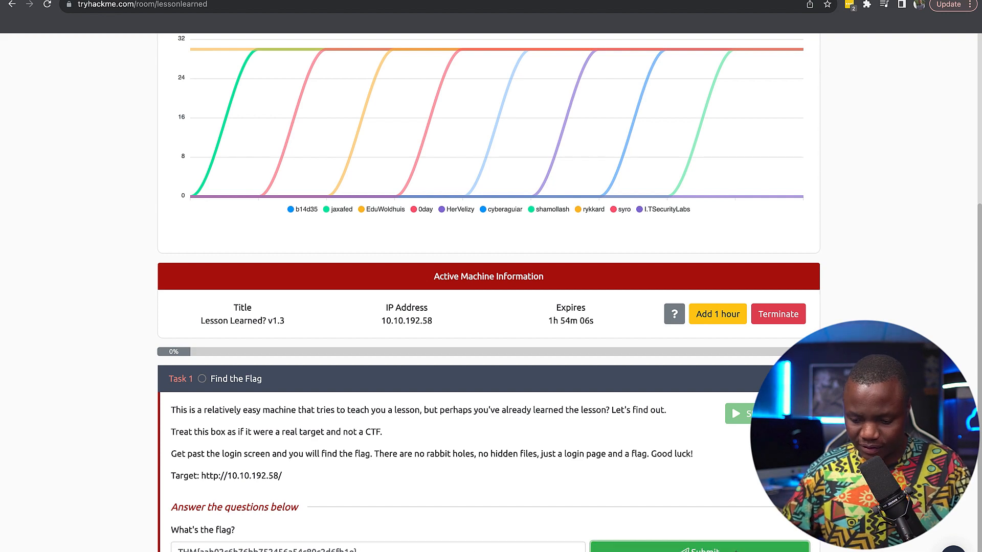
Submit the THM flag as the answer, completing the Lesson Learned? room
click(700, 550)
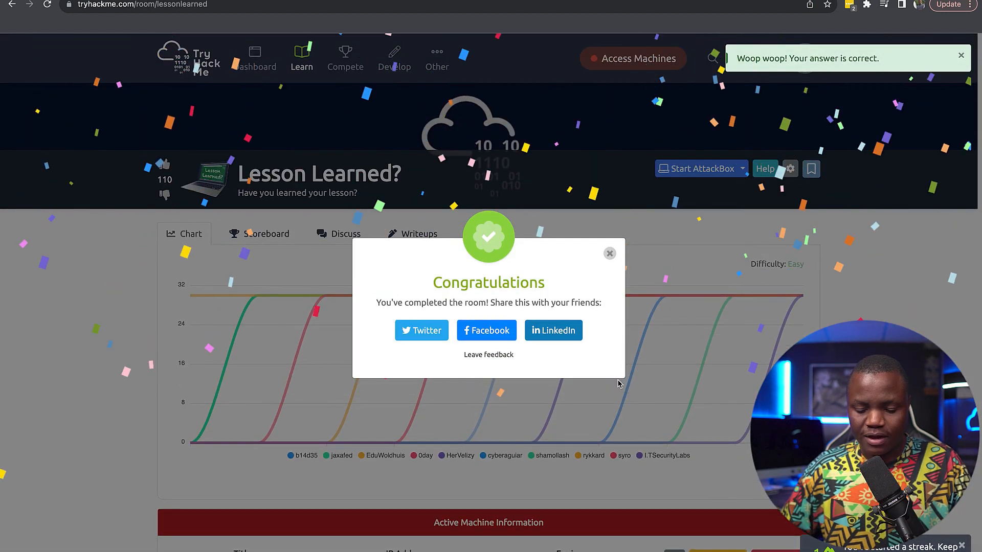